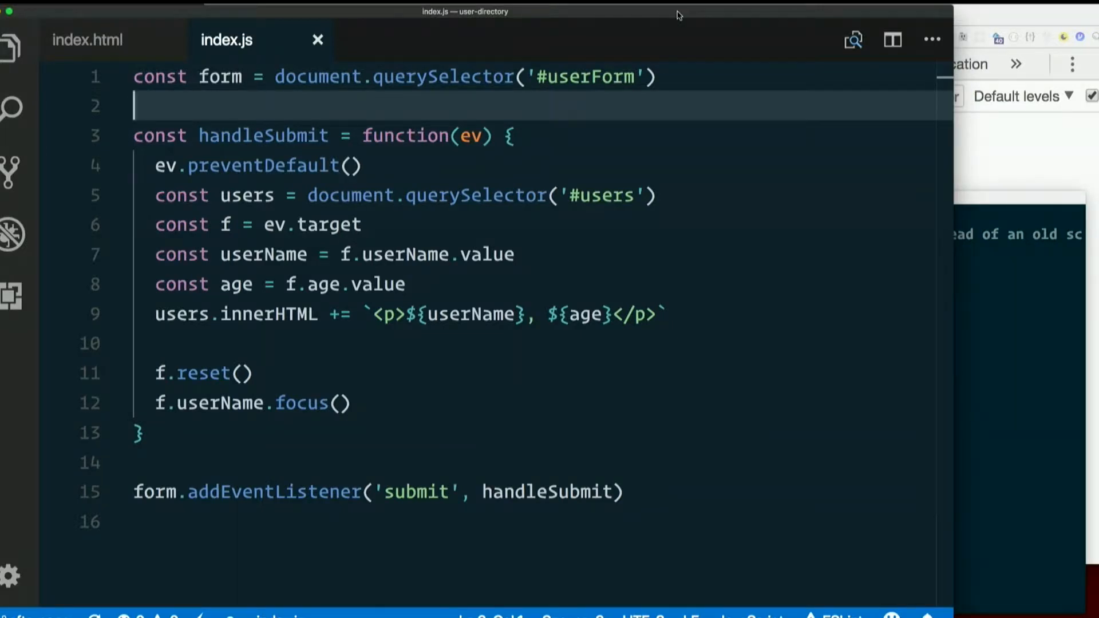
mouse_move(727, 10)
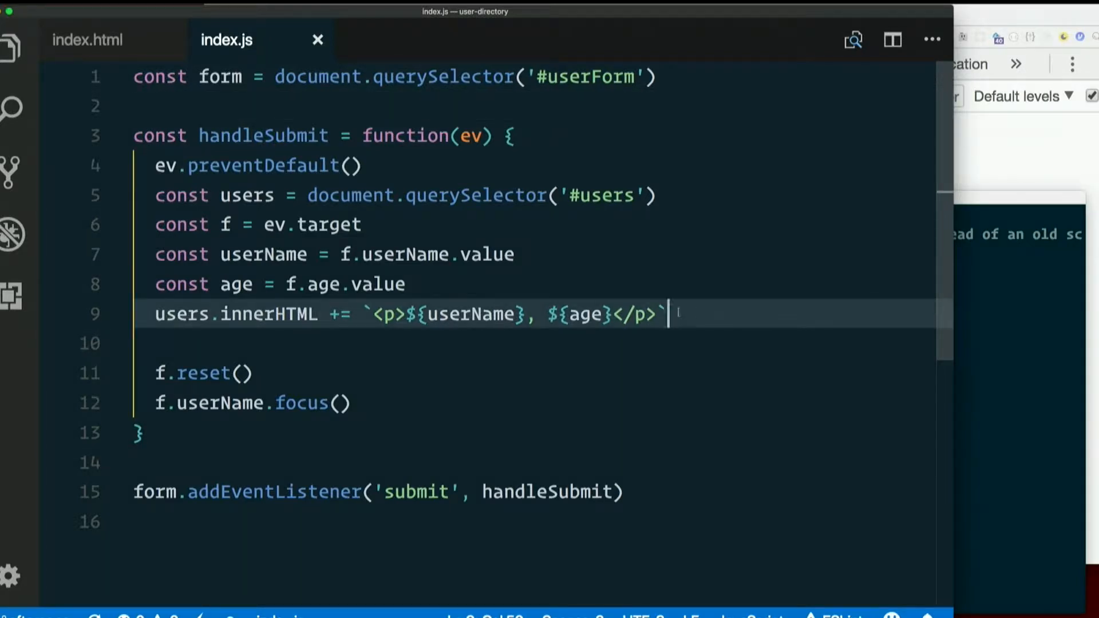
Step: Delete the users.innerHTML += template-string line in handleSubmit, leaving a blank line
drag(372, 314, 655, 314)
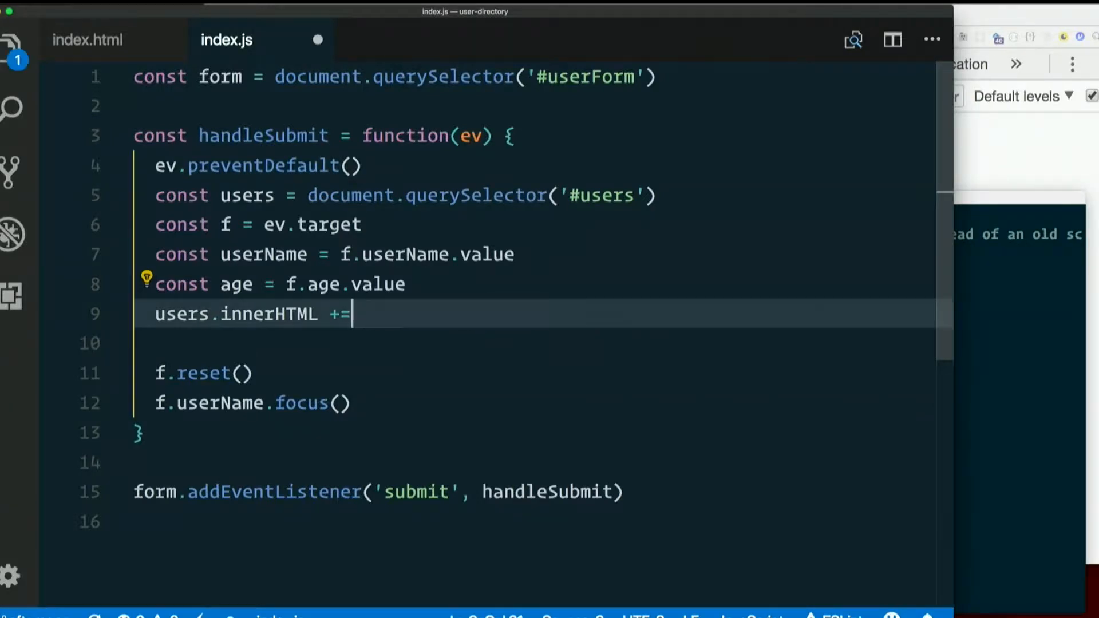
key(Backspace)
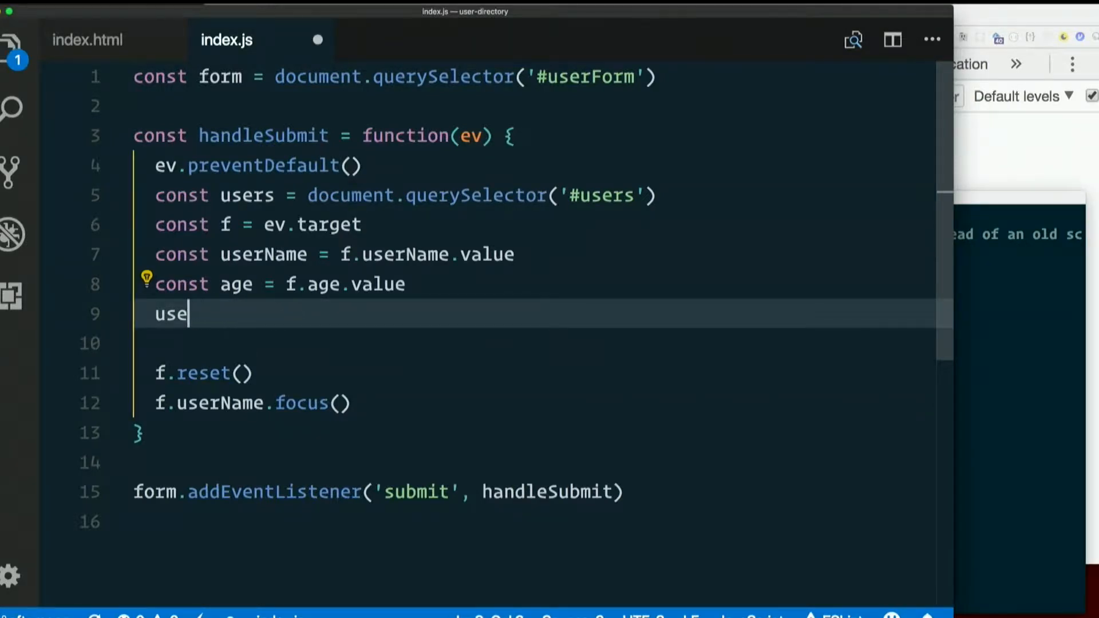
key(Backspace)
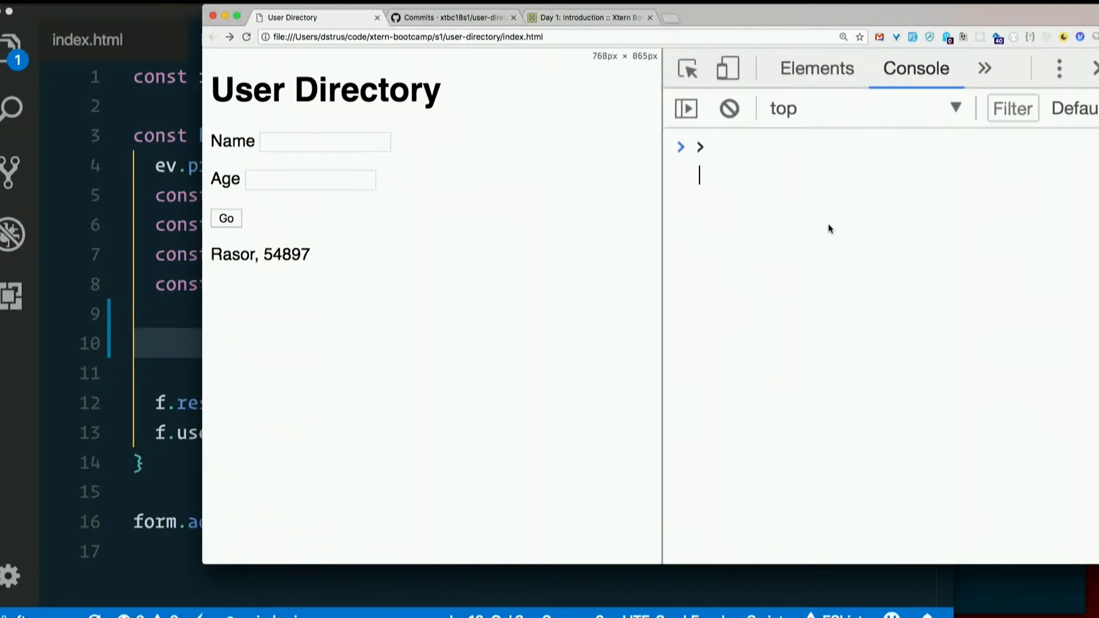
Step: Type a document.createElement() expression in the DevTools console without running it
text(document)
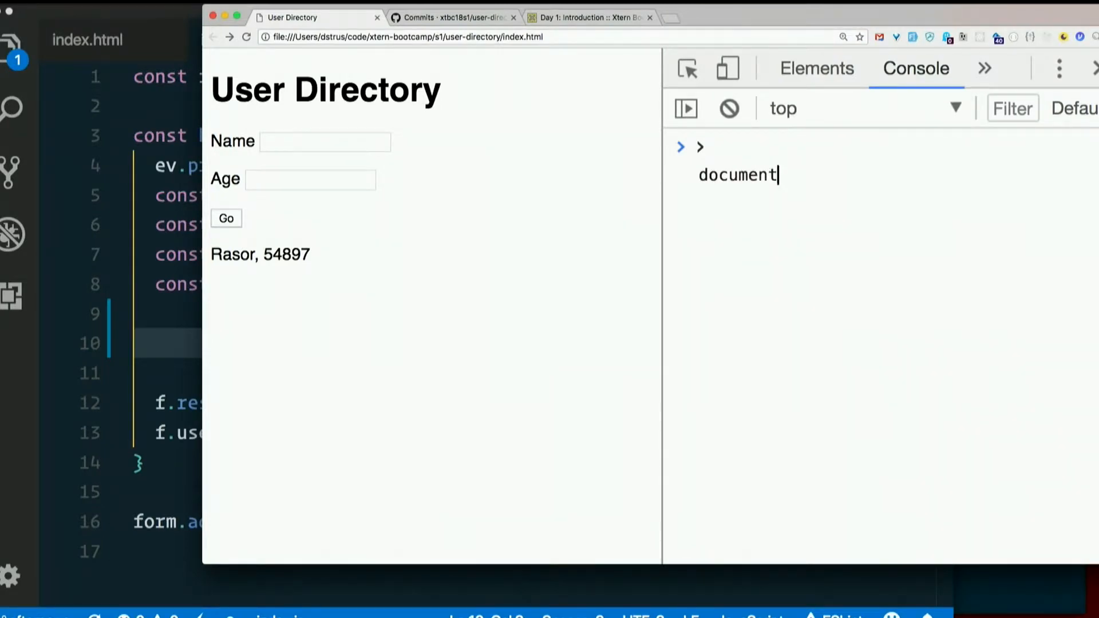
text(.location)
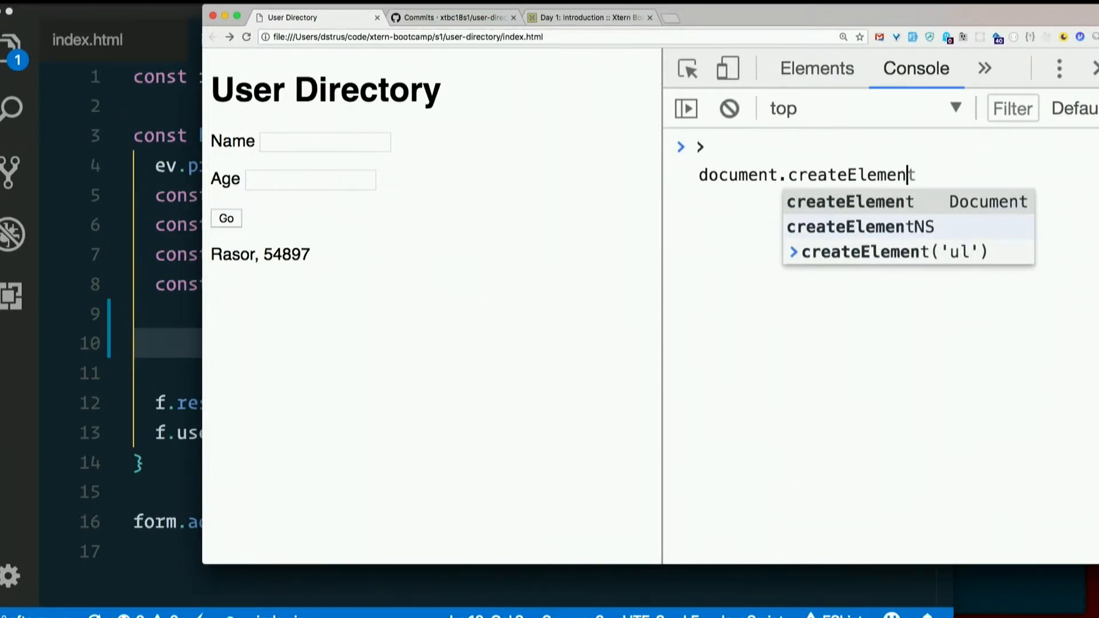
text(()
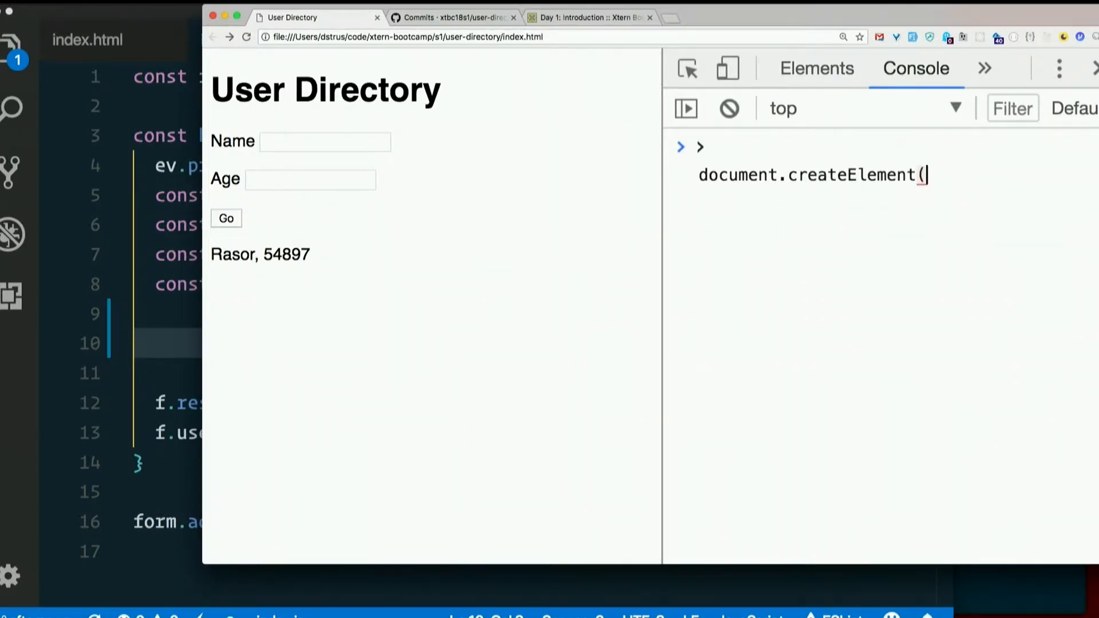
text())
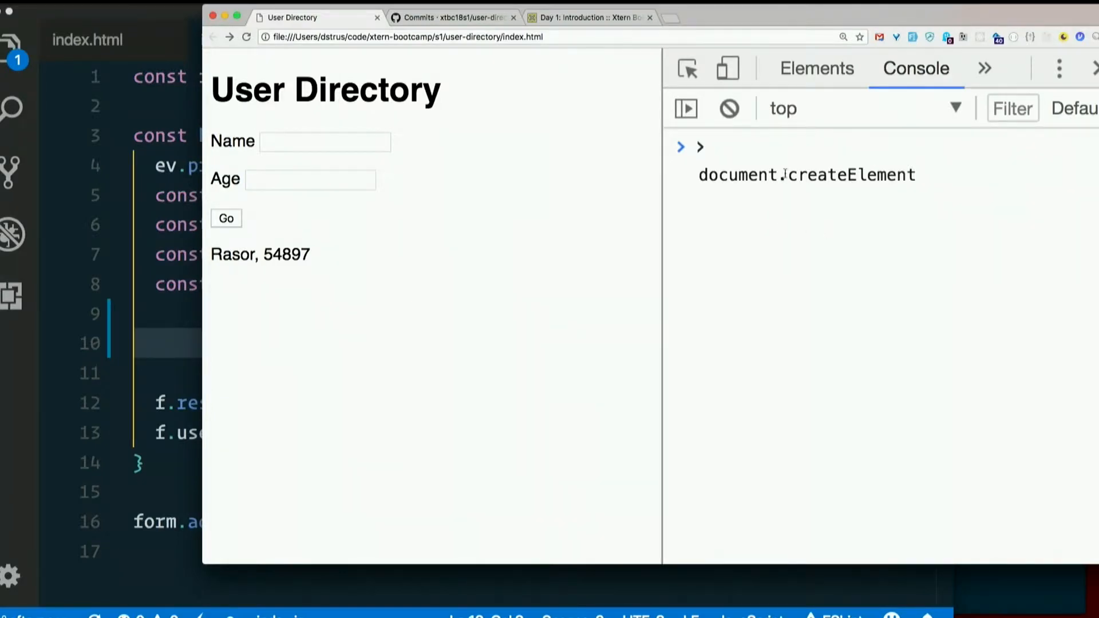
mouse_move(667, 12)
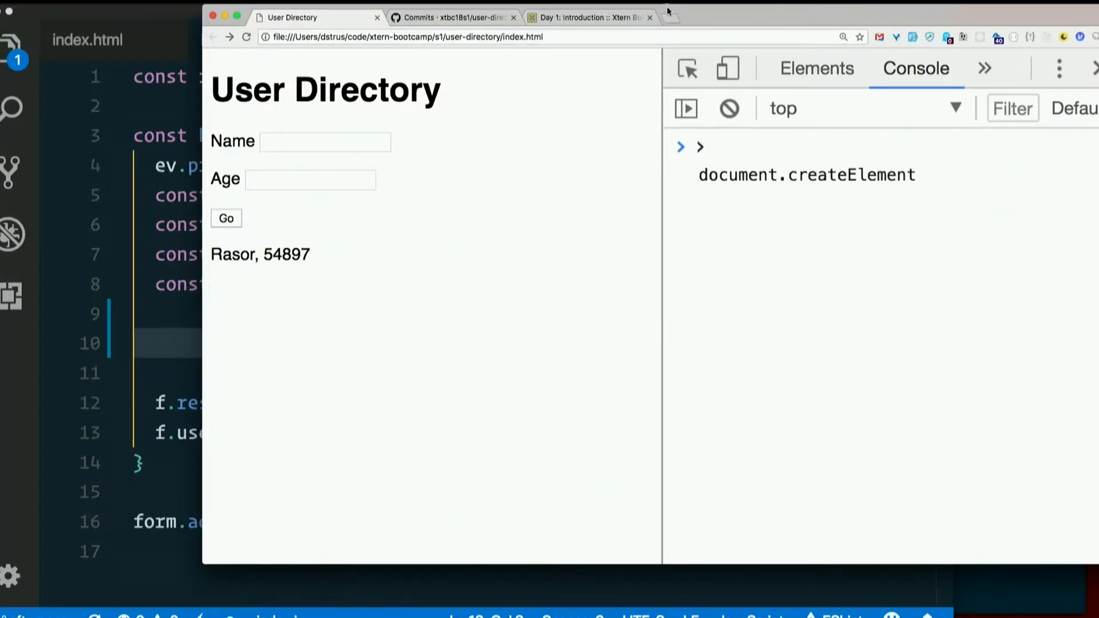
mouse_move(669, 16)
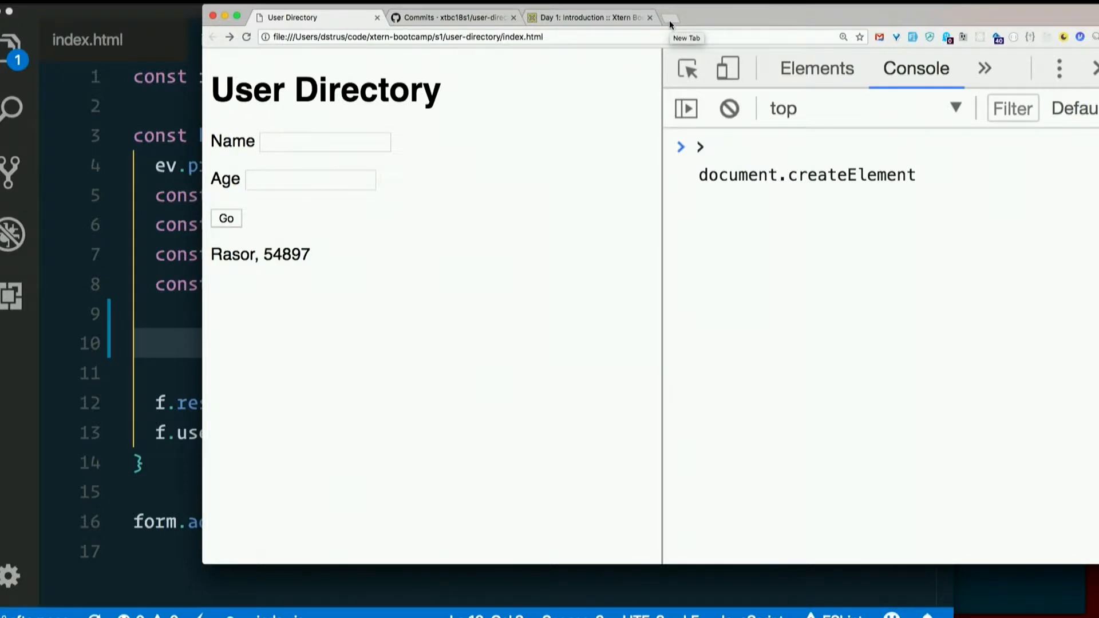
Step: Search developer.mozilla.org for 'createElement' and open the Document.createElement() reference
text(developer.mozilla.org/en-US/)
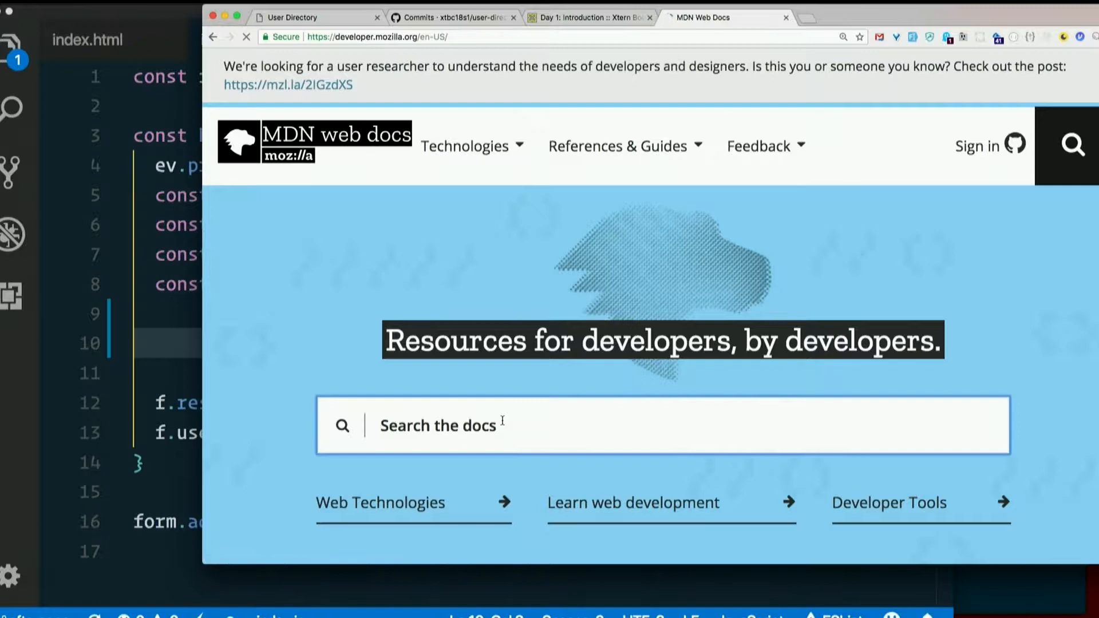
text(createElement)
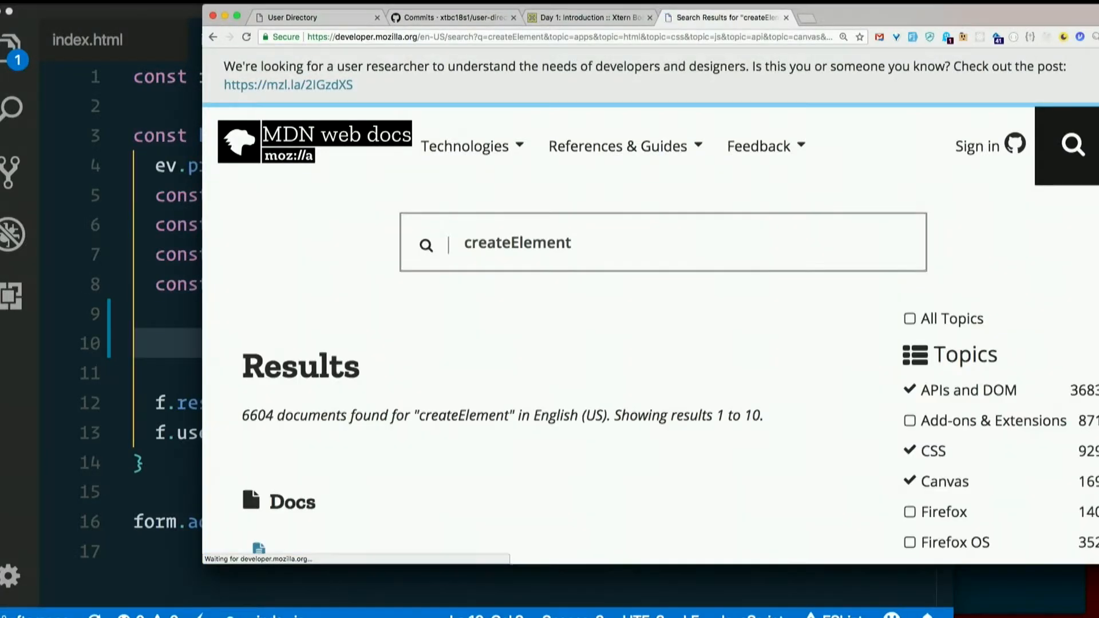
scroll(down, 3)
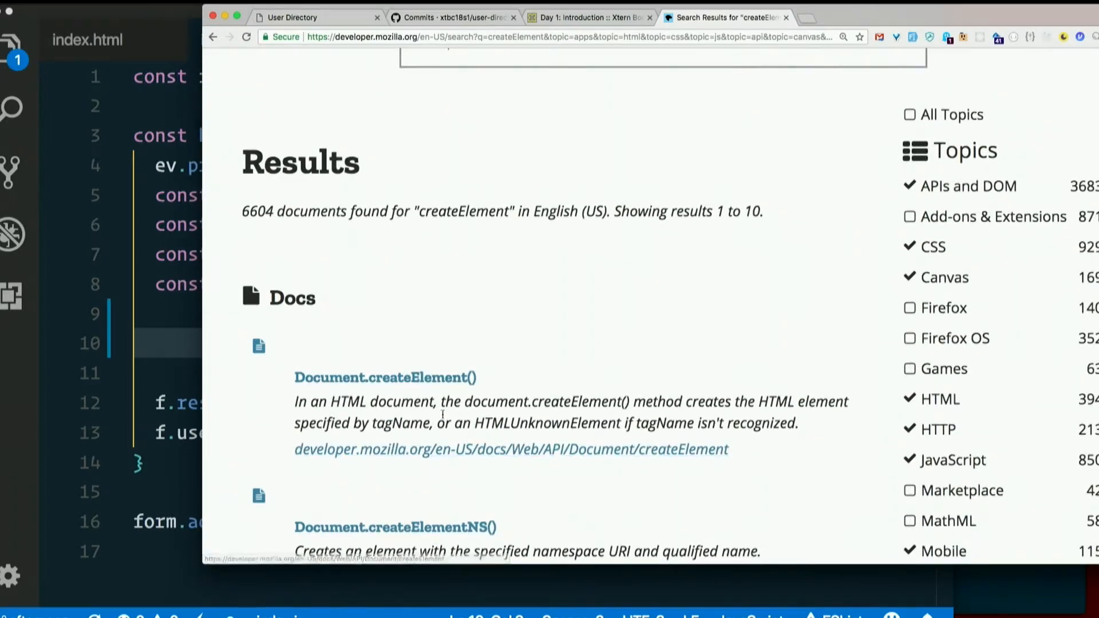
click(384, 377)
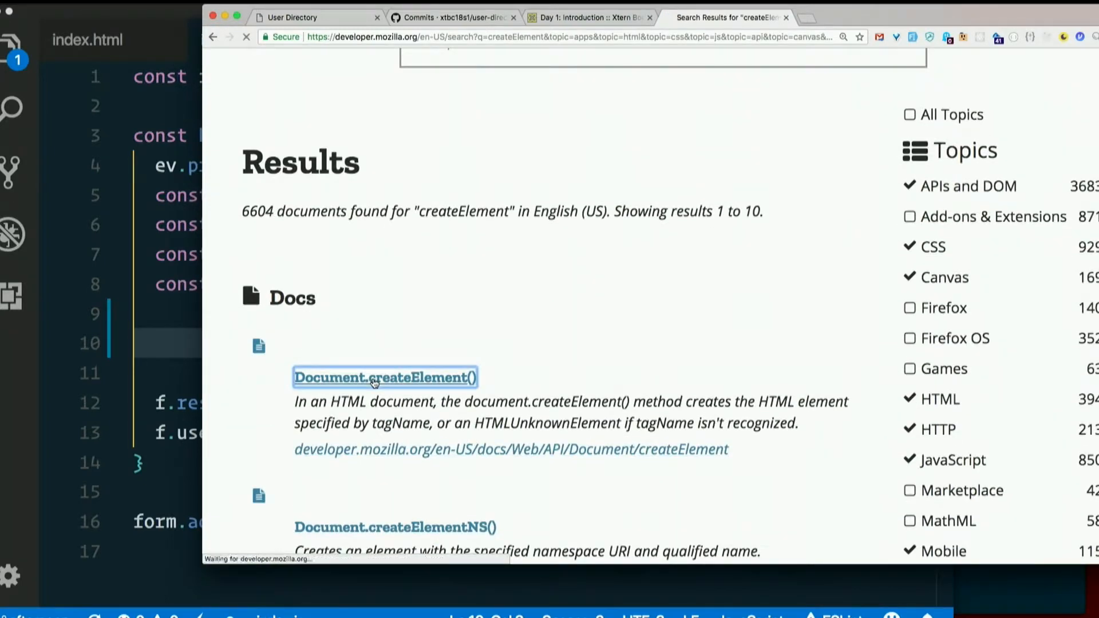
click(384, 377)
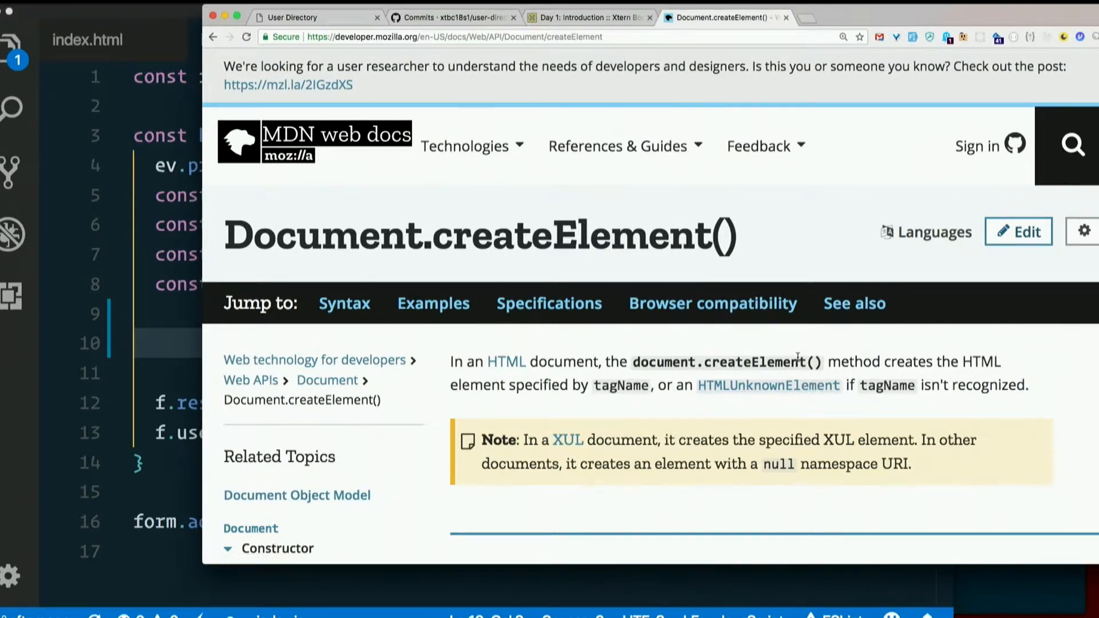
Step: Read createElement's tagName and options parameters and return value, then return to User Directory
double_click(619, 384)
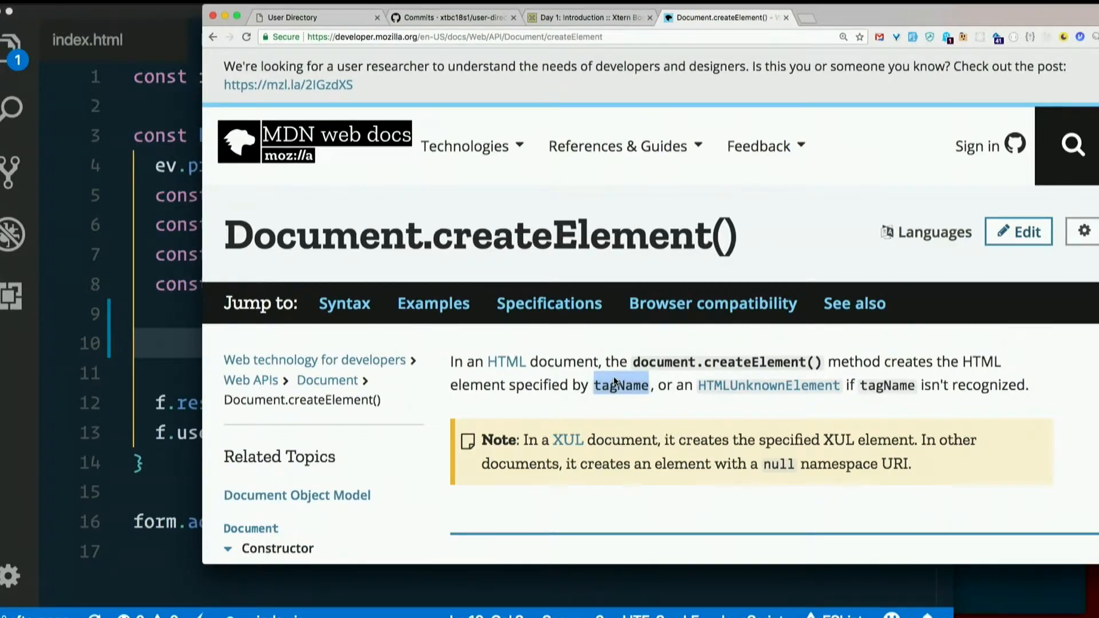
scroll(down, 3)
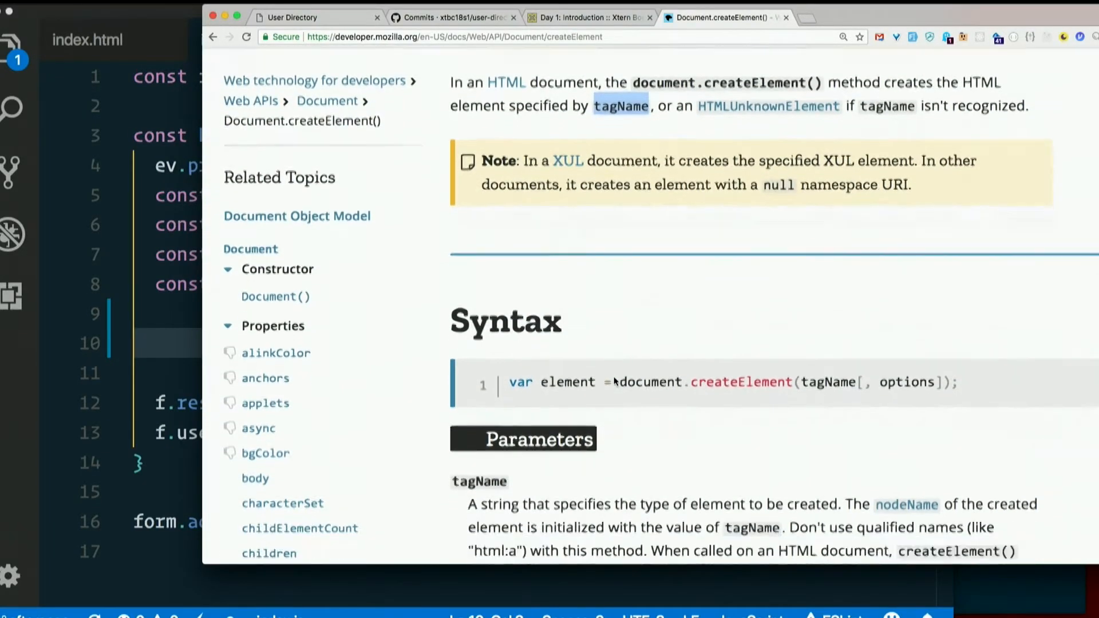
scroll(down, 3)
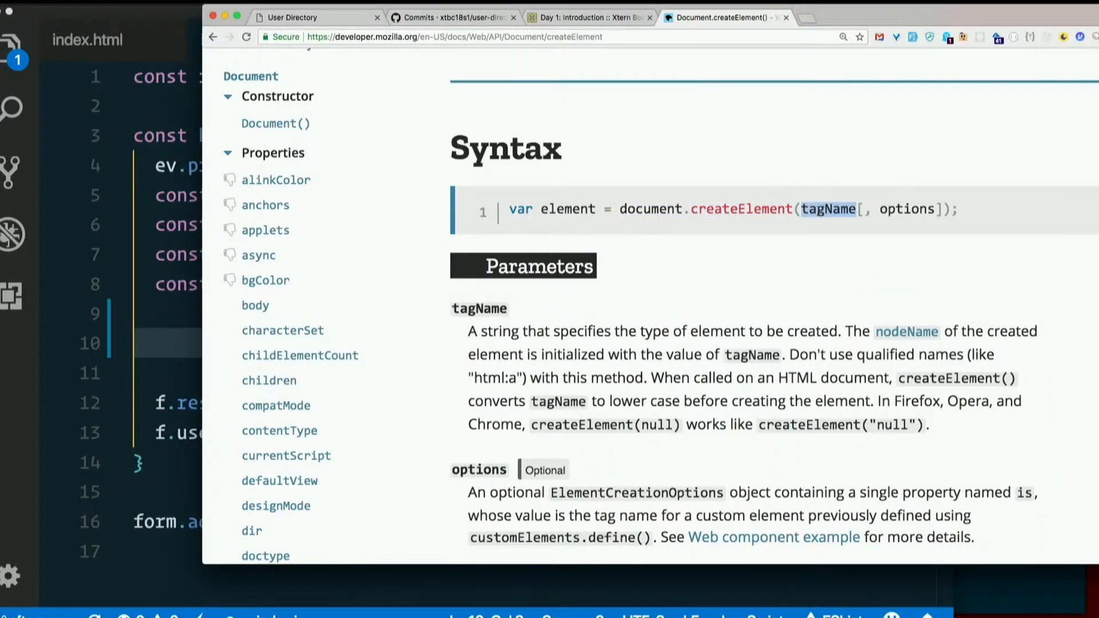
drag(799, 209, 953, 209)
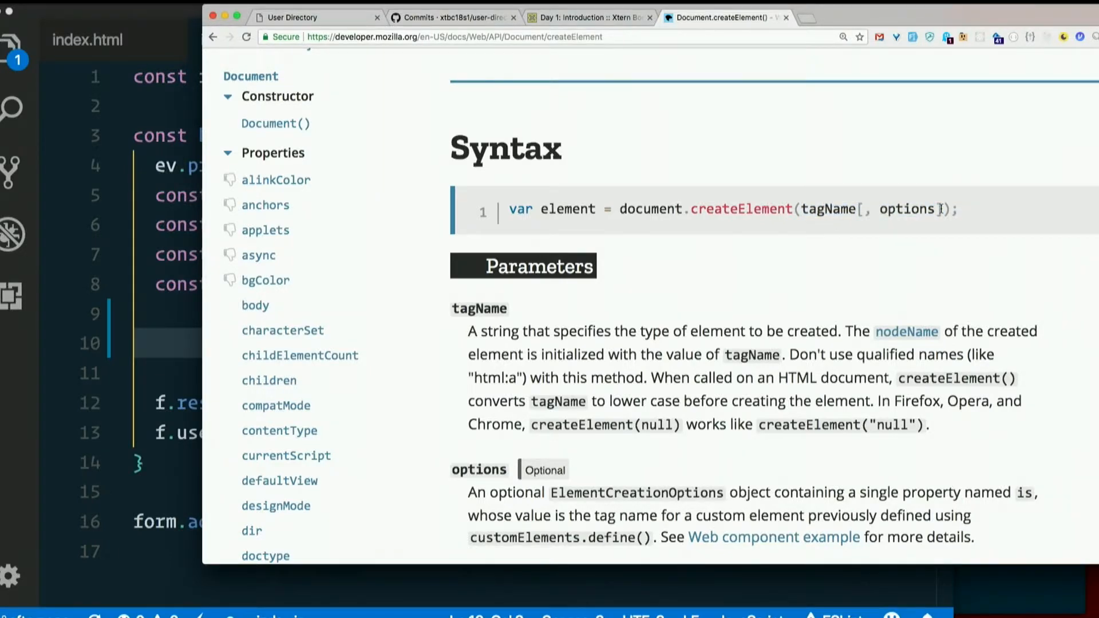
scroll(down, 3)
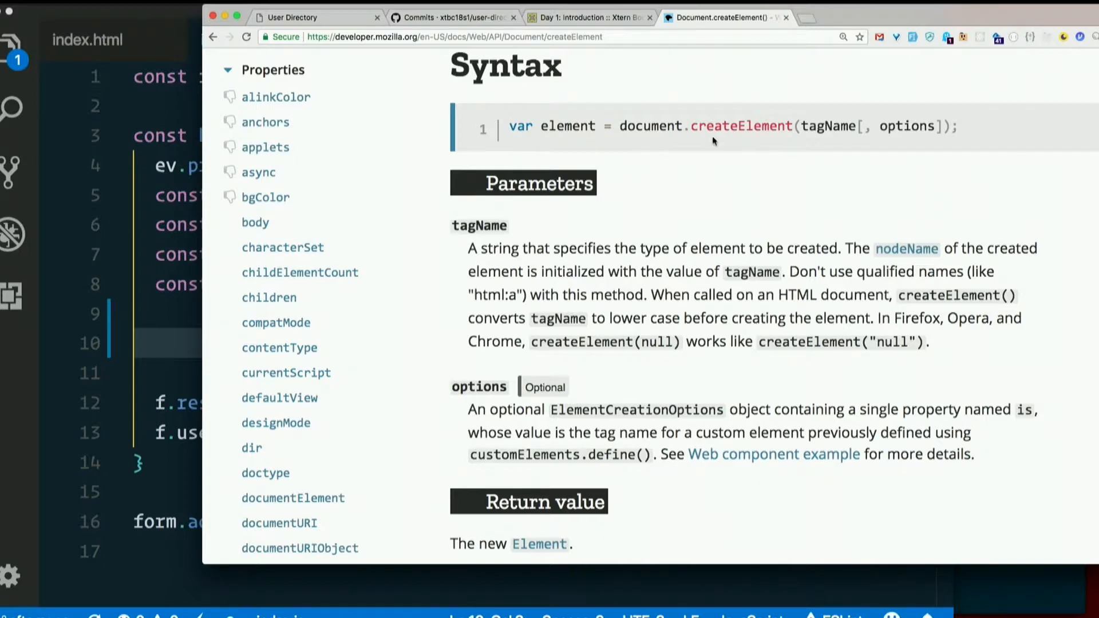
mouse_move(825, 125)
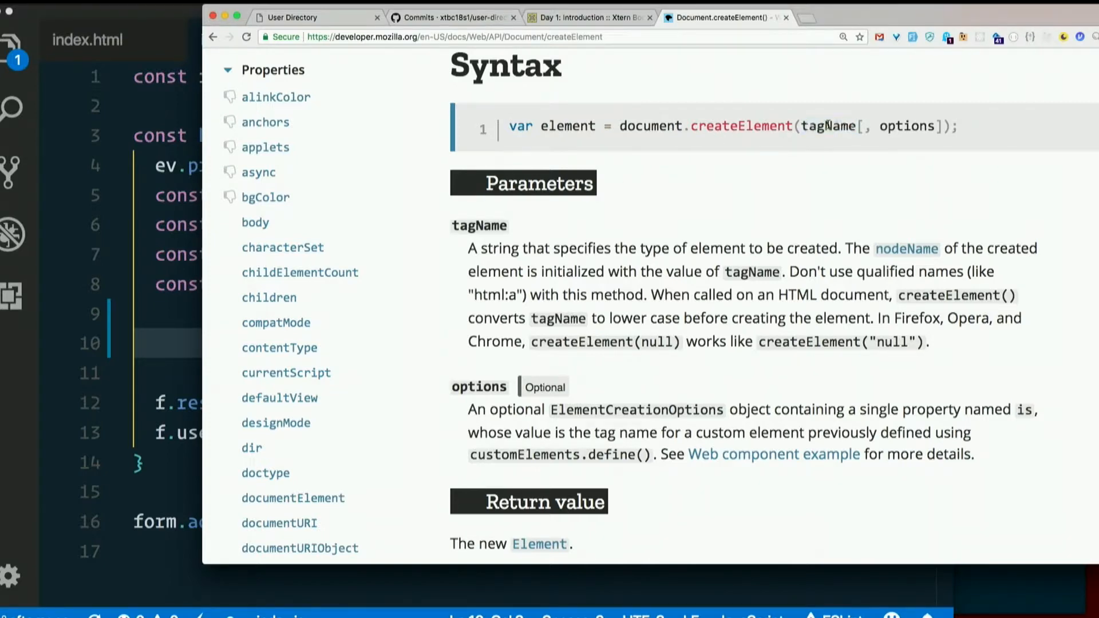
click(312, 18)
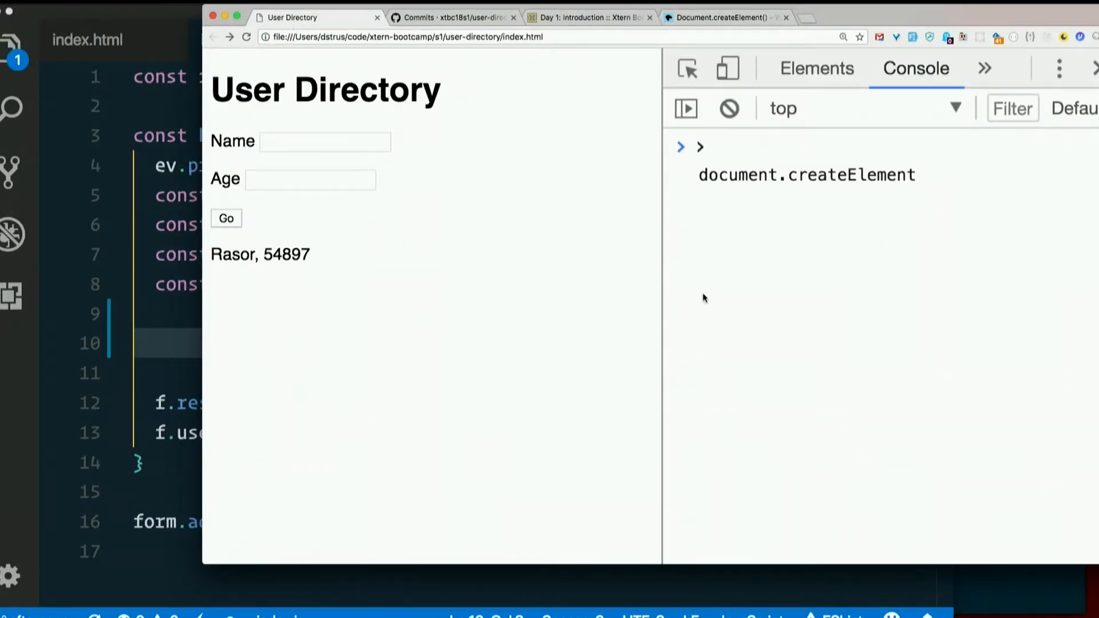
Step: Run const p = document.createElement('p') in the console and evaluate p to see <p></p>
text(('ul'))
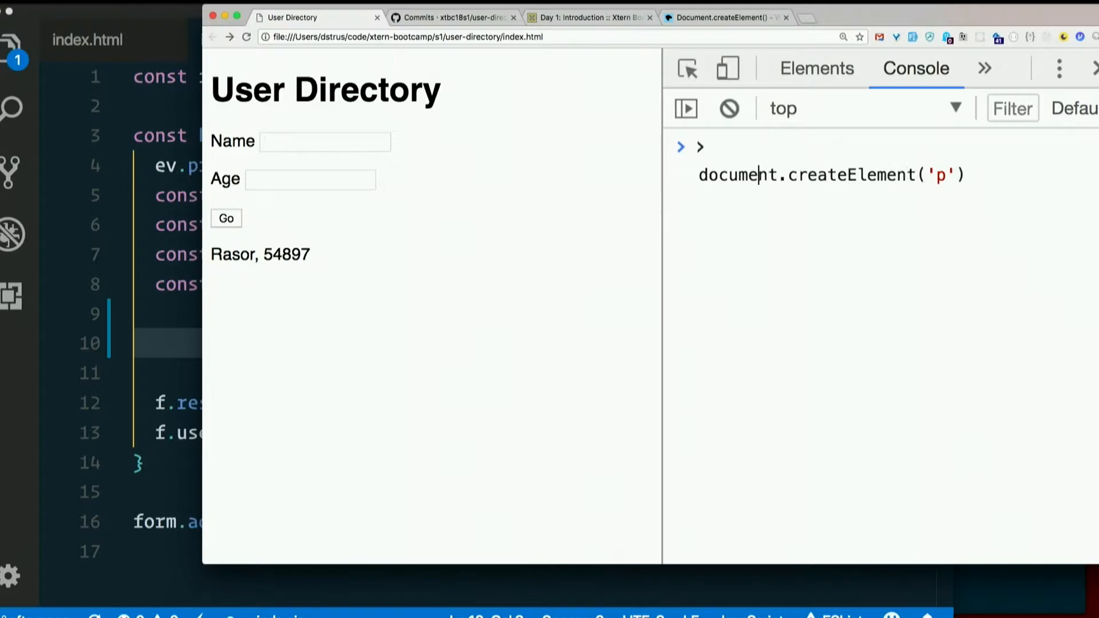
text(const p)
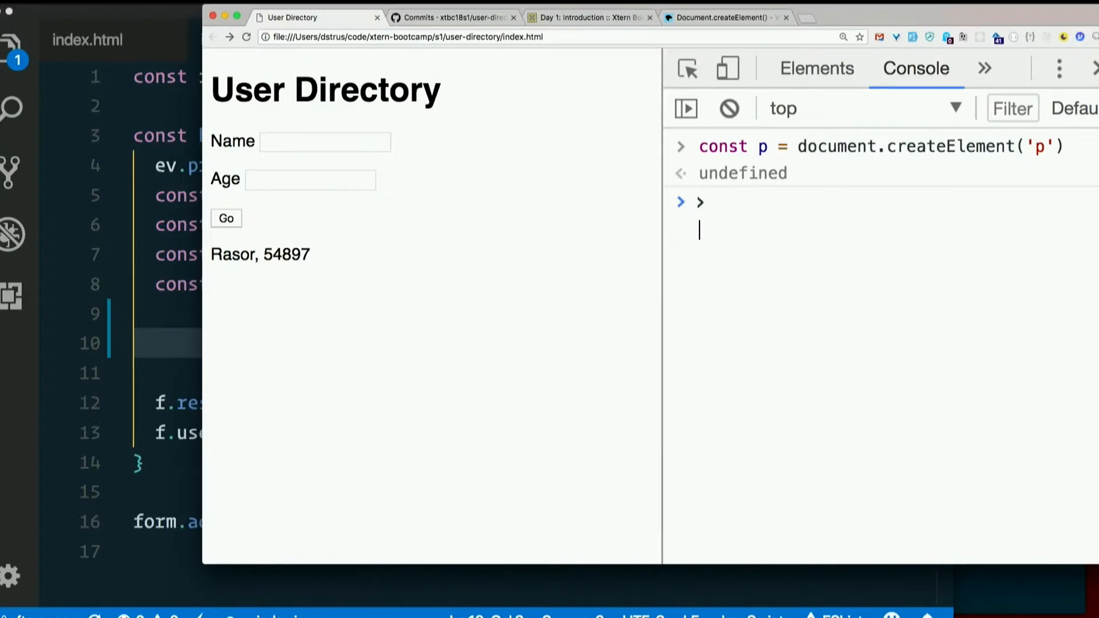
text(p)
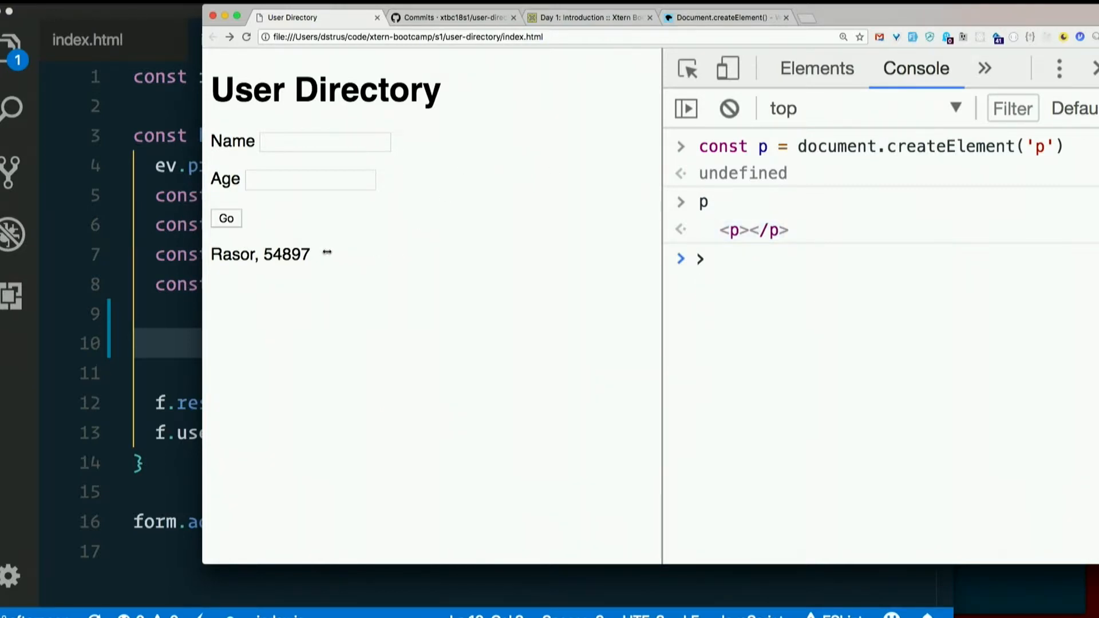
mouse_move(43, 349)
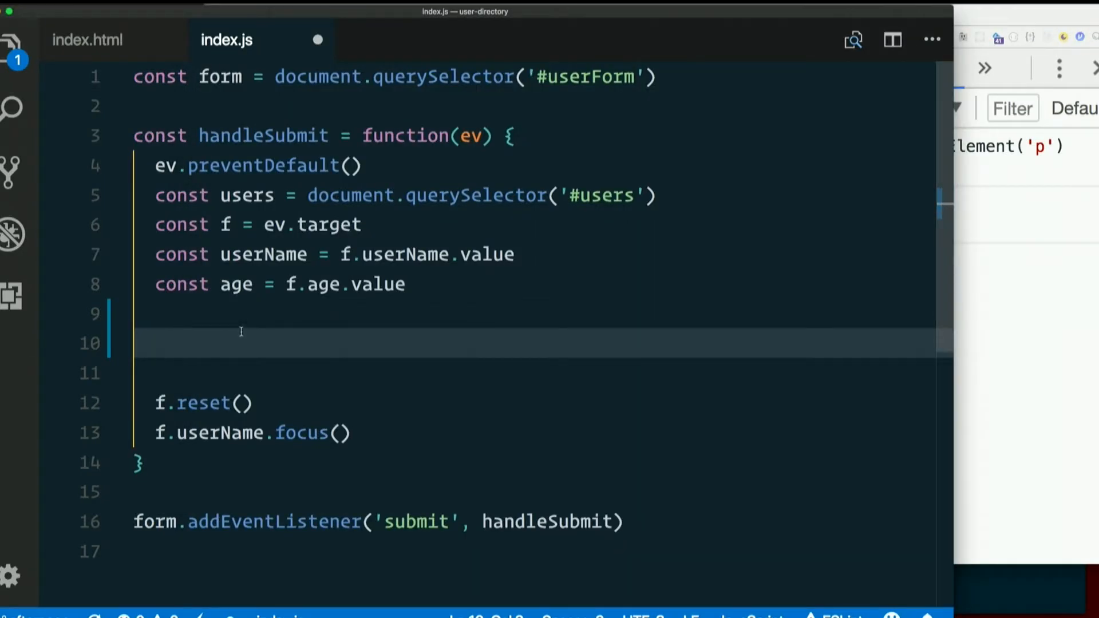
Step: Add const p = document.createElement('p') to handleSubmit in index.js
text(document.)
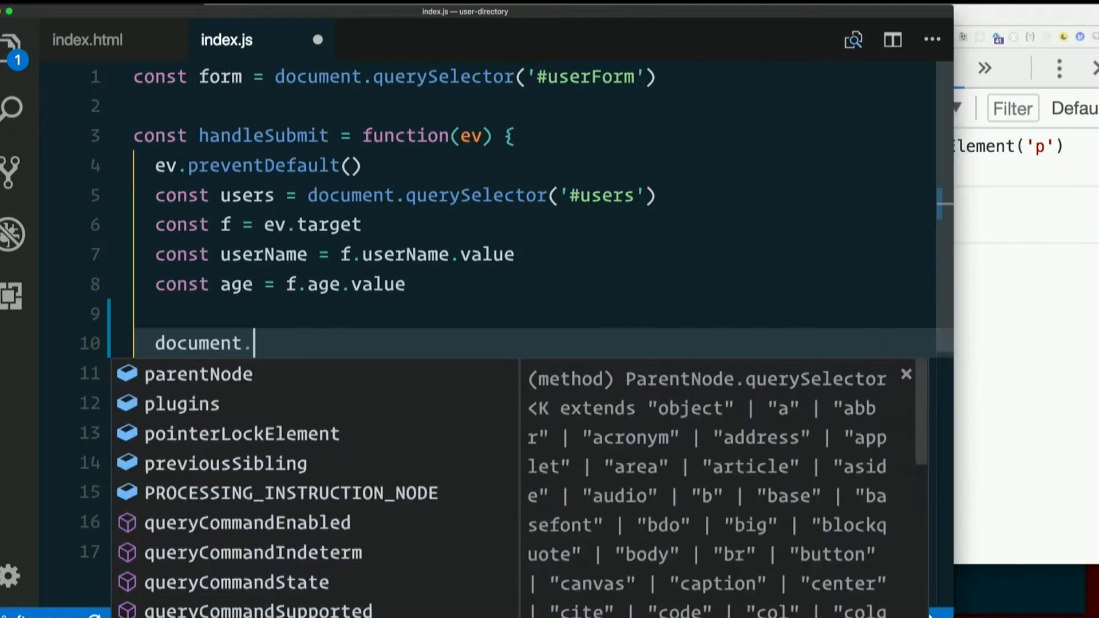
text(createElement('p)
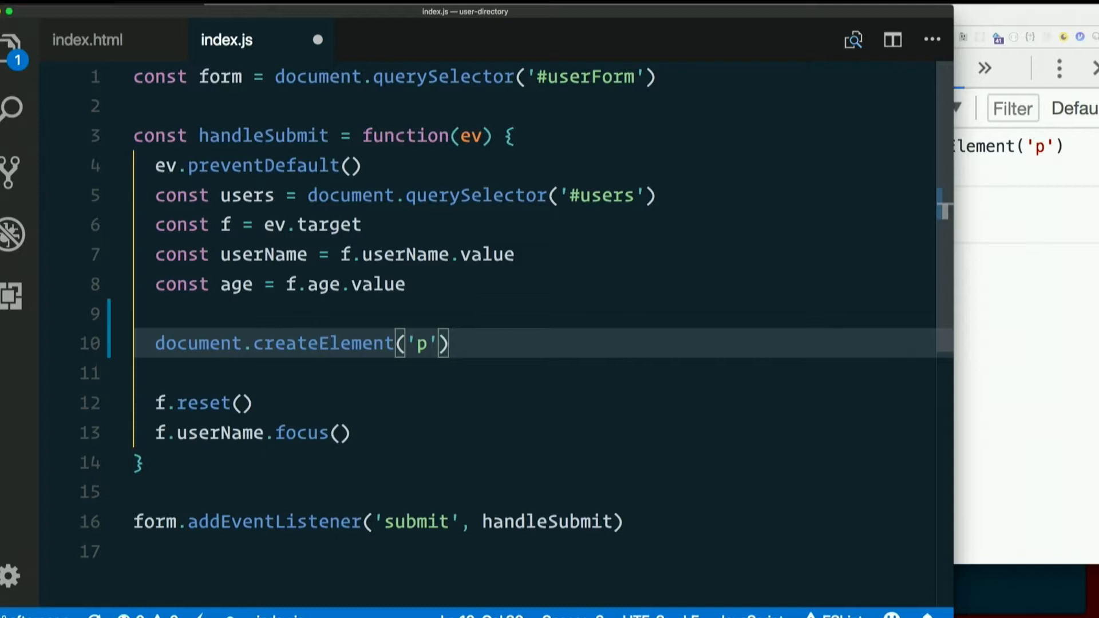
key(Enter)
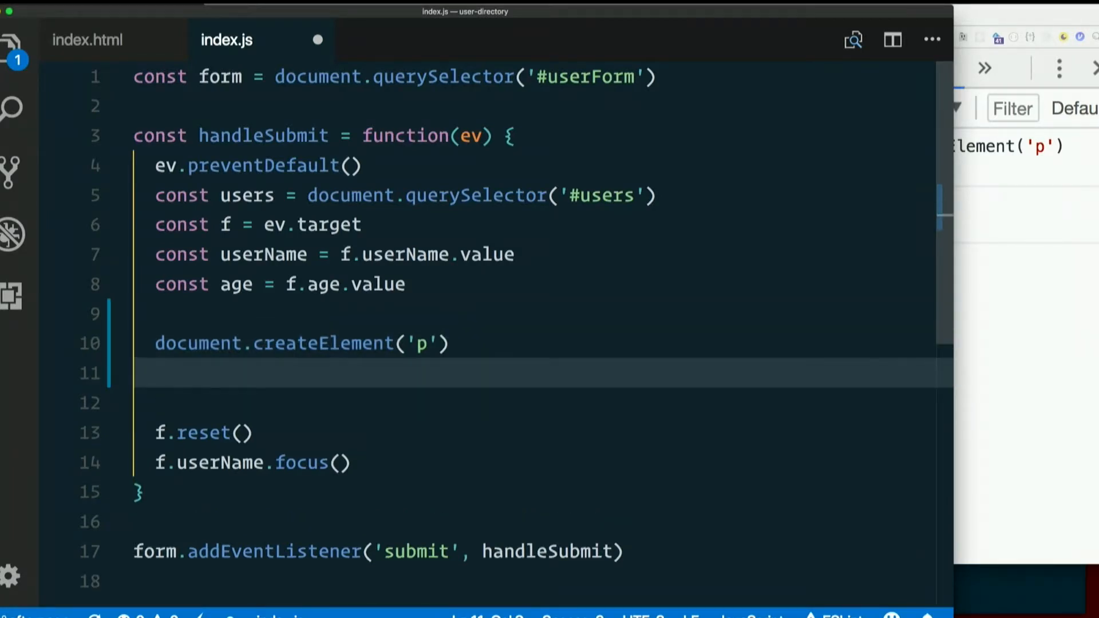
text(const)
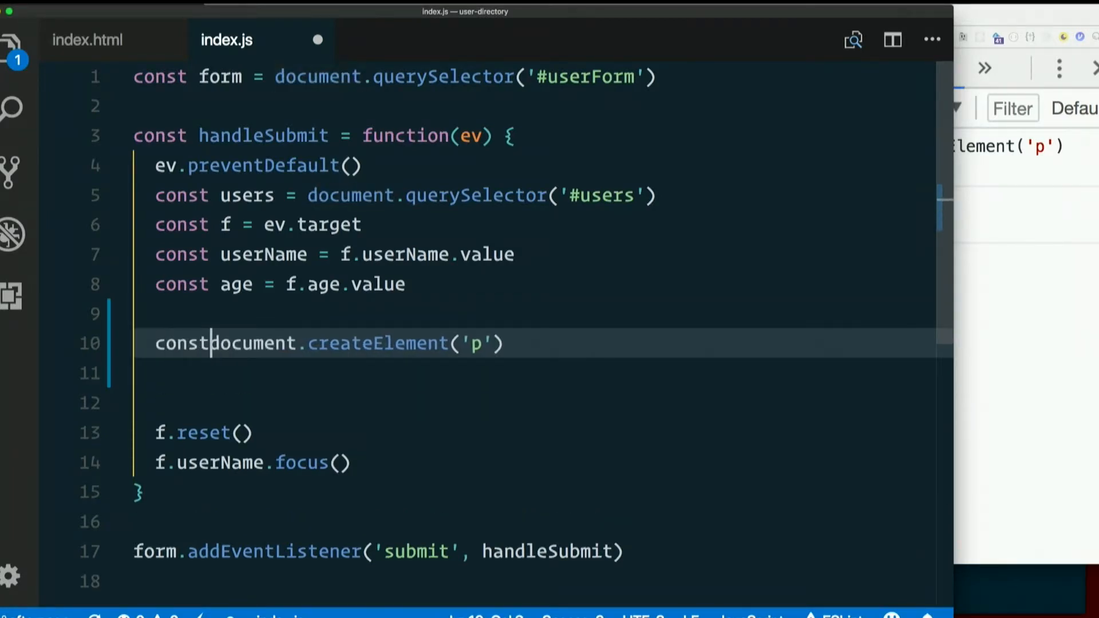
text(p =)
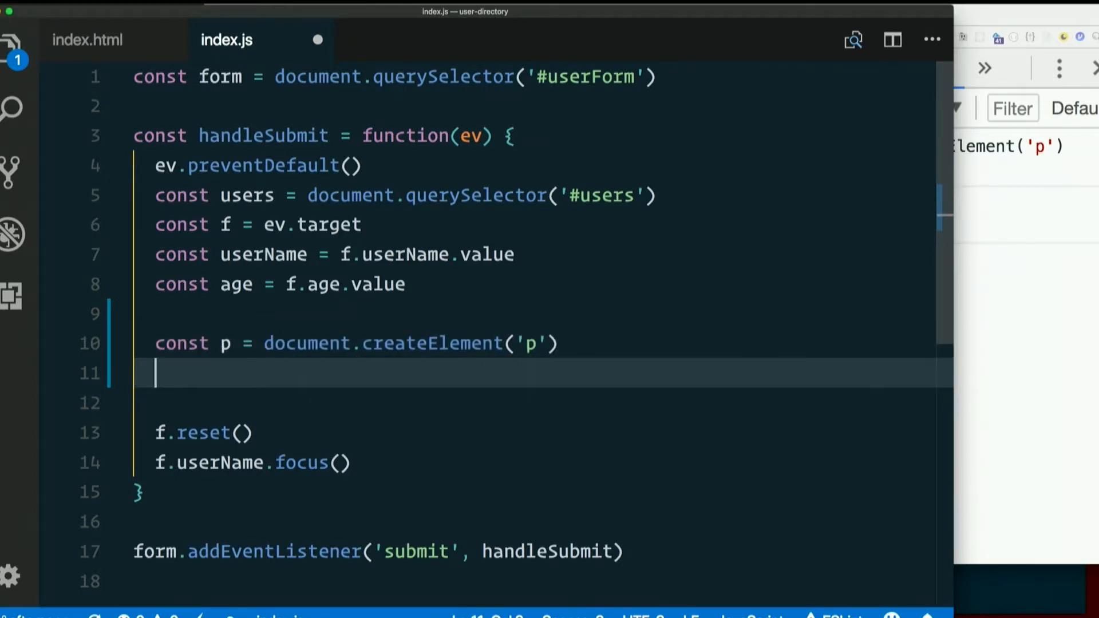
Step: Set p.textContent to the template literal `${userName}, ${age}`
text(p.tex)
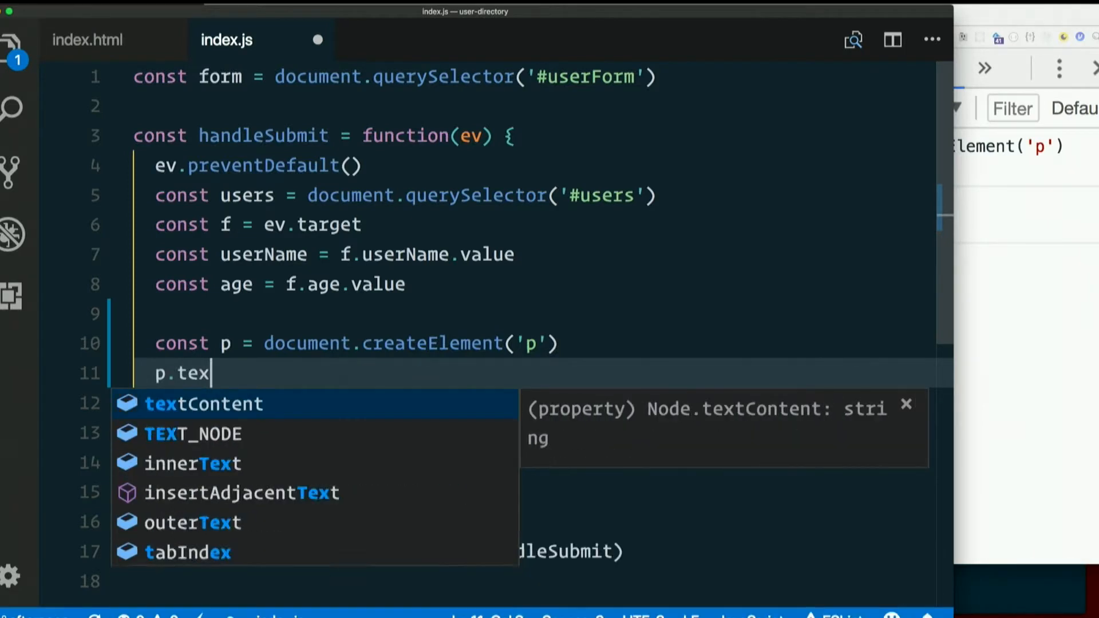
key(Tab)
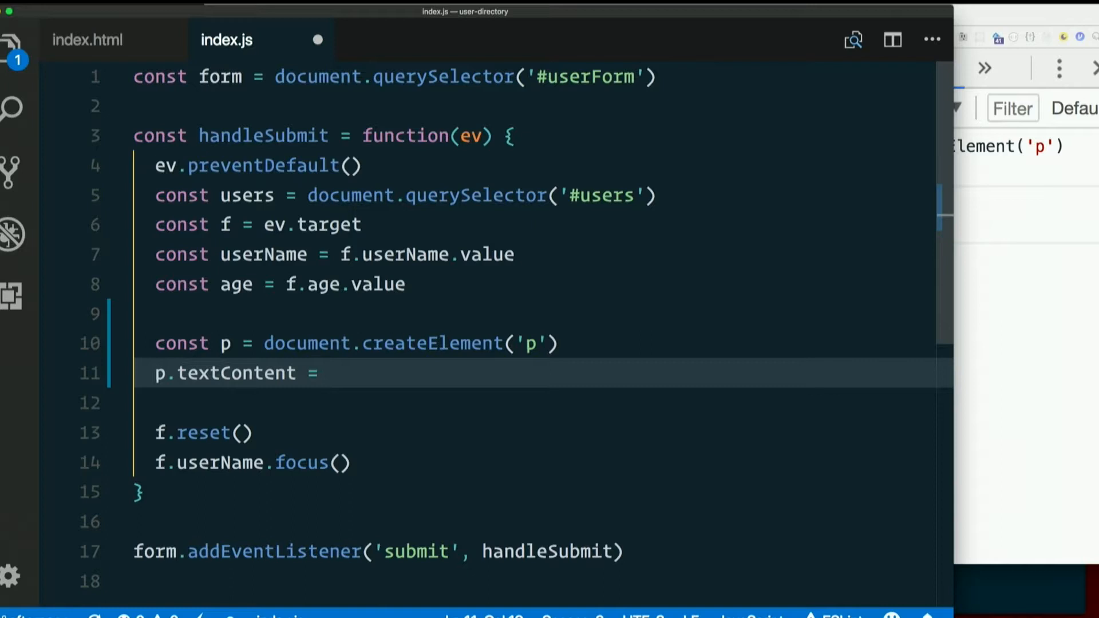
text(``)
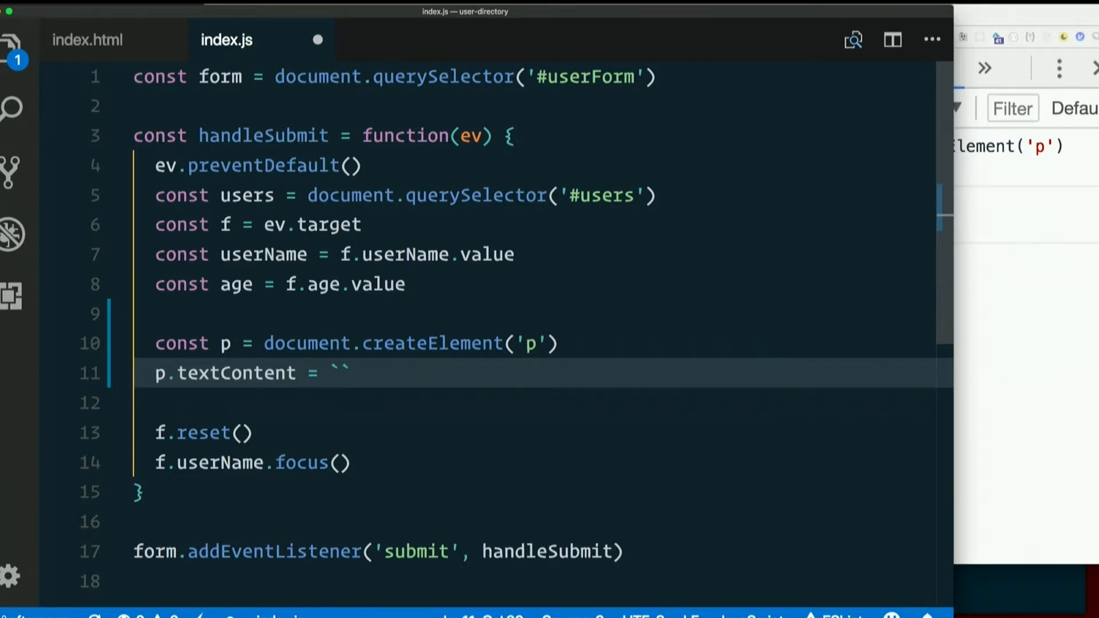
text(${userName)
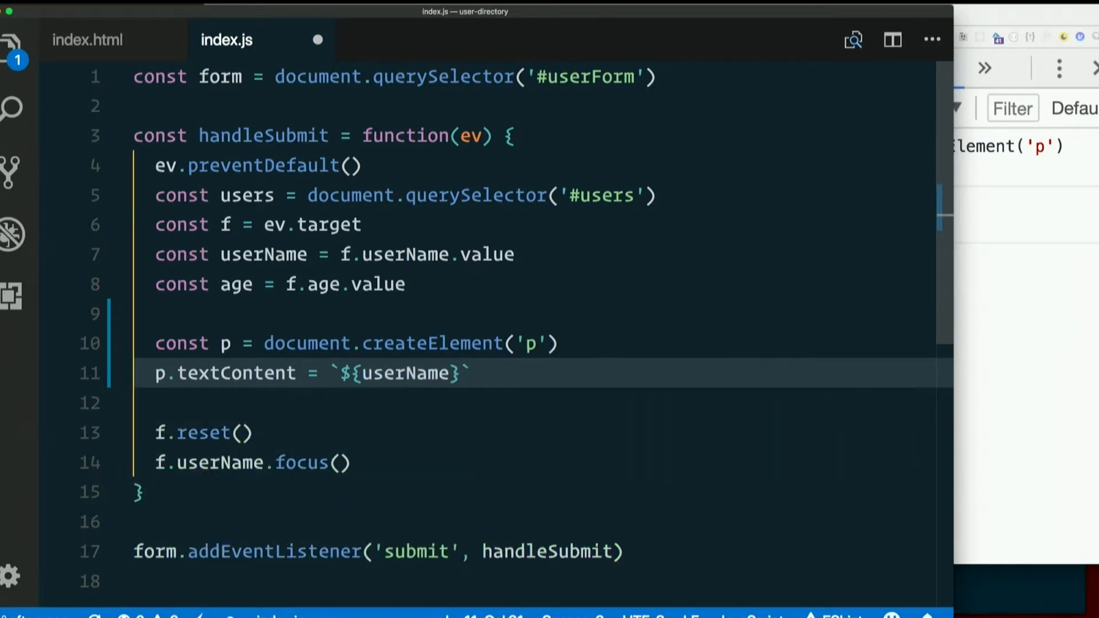
text(,)
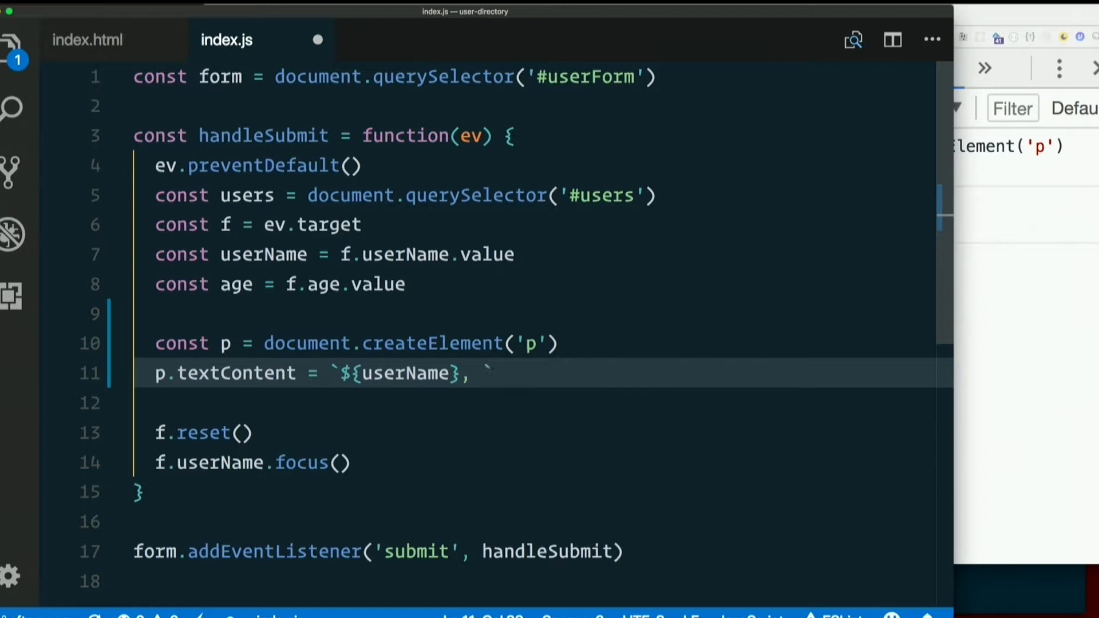
text(${age)
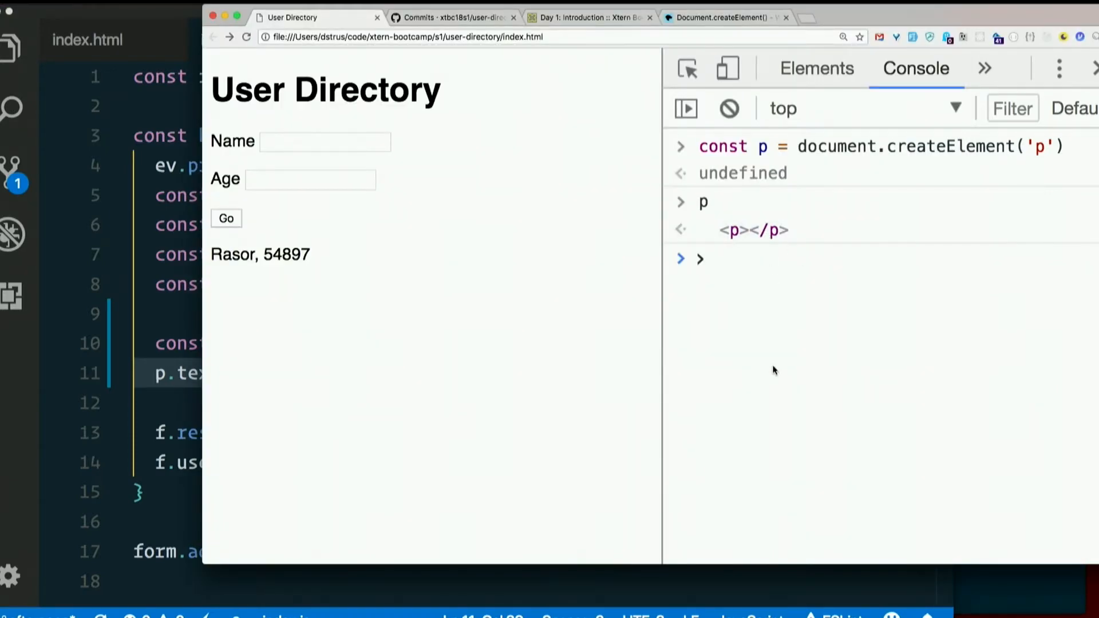
Step: Type p.append in the Chrome DevTools console, leaving it unfinished
text(p.append)
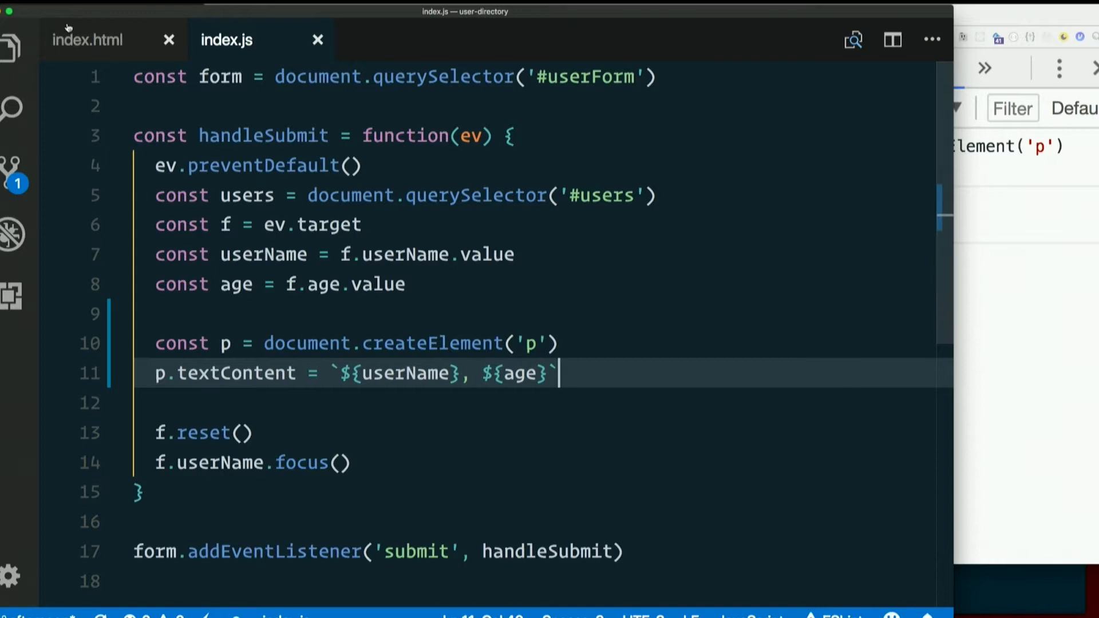
Step: Check div#users in index.html, then add users.appendChild(p) after the textContent line
click(87, 40)
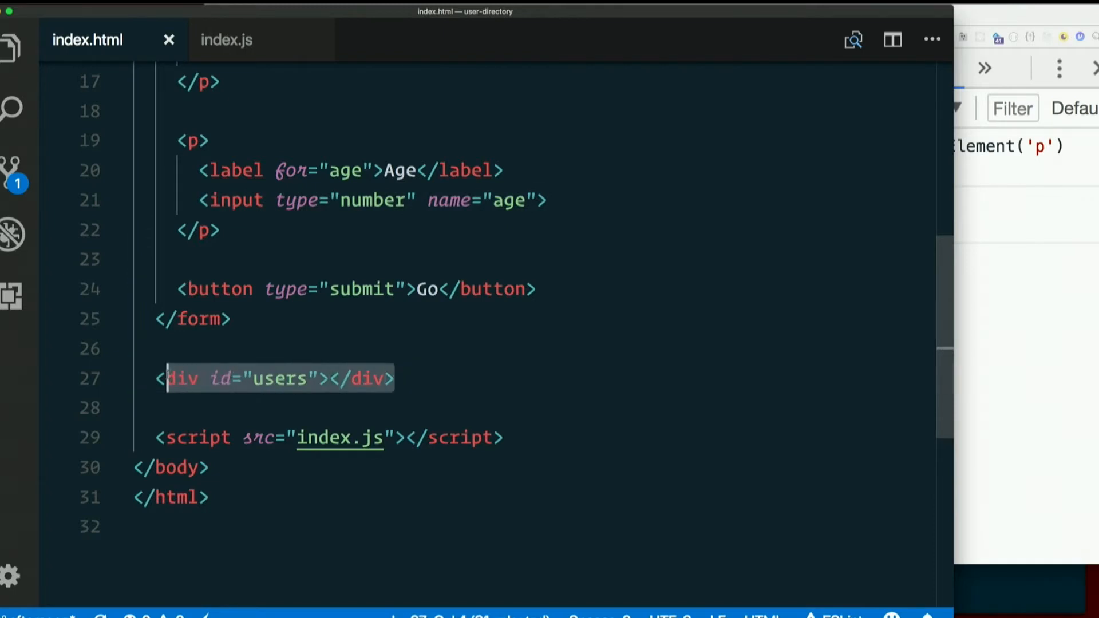
click(226, 39)
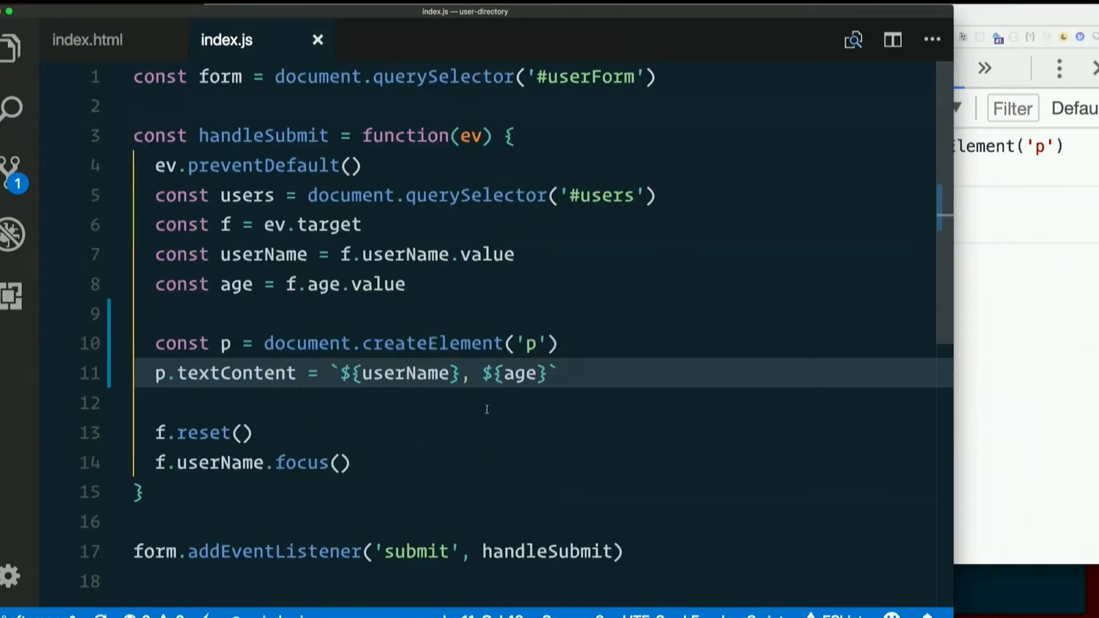
double_click(246, 194)
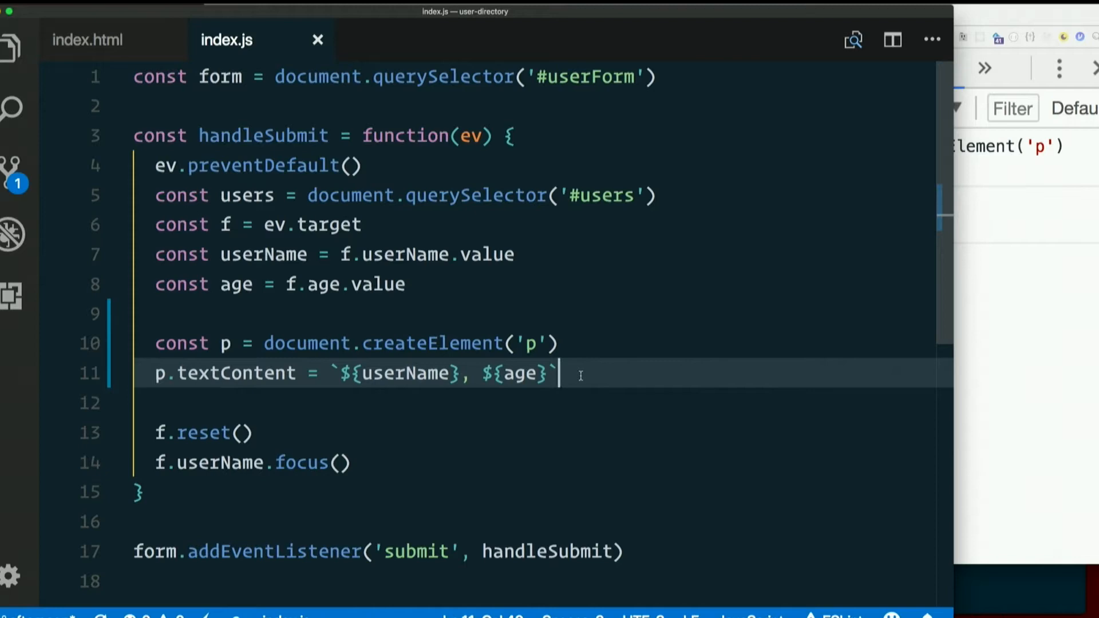
text(user)
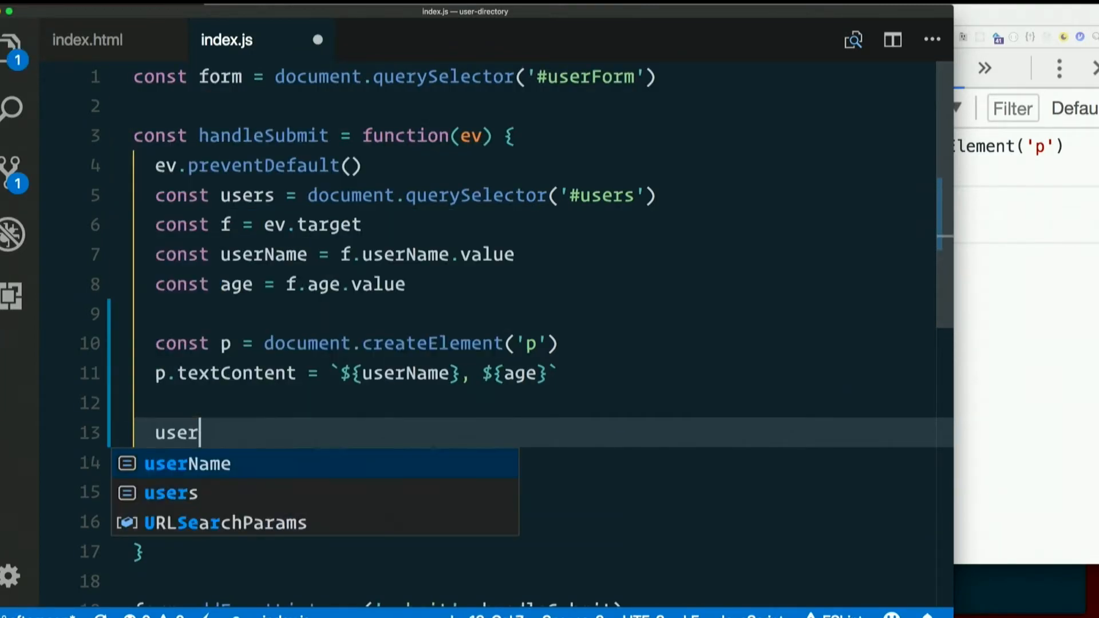
text(s.appe)
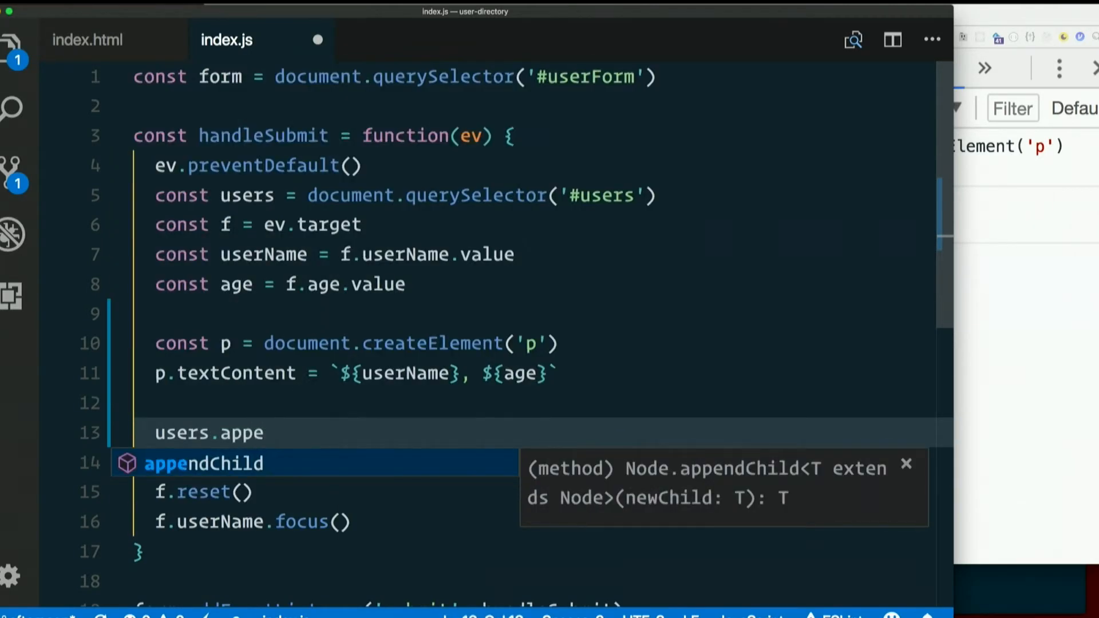
key(Escape)
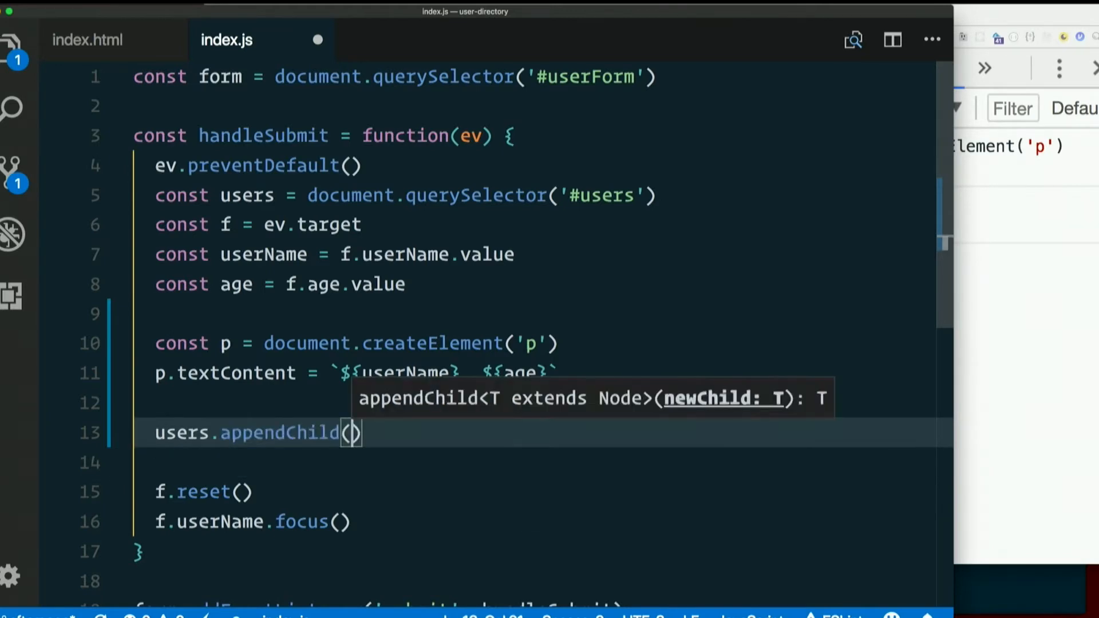
text(p.appe)
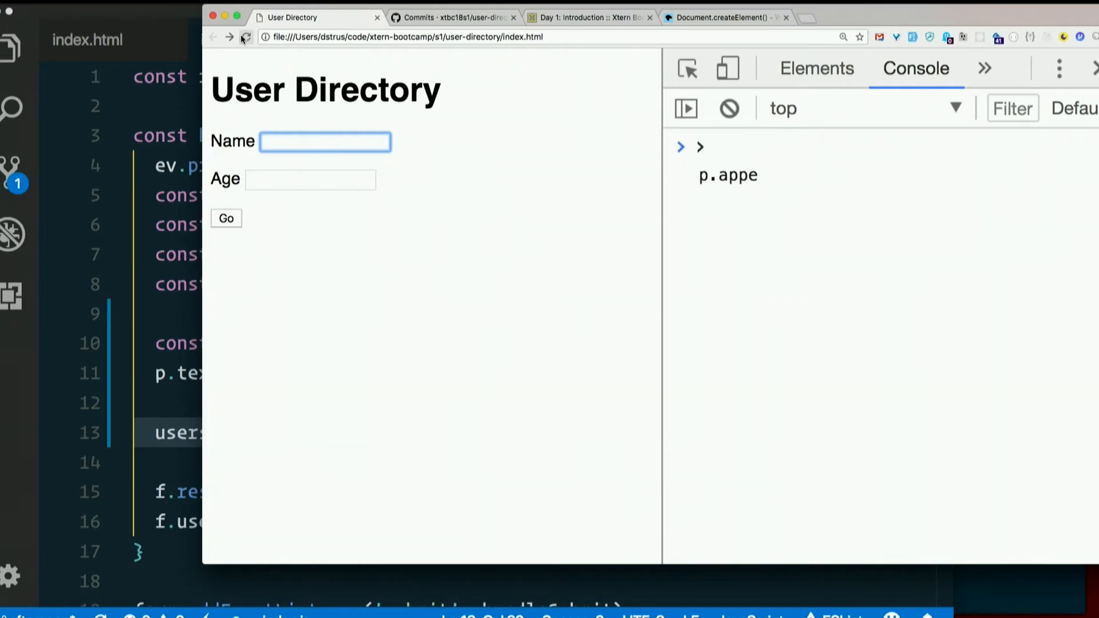
mouse_move(246, 36)
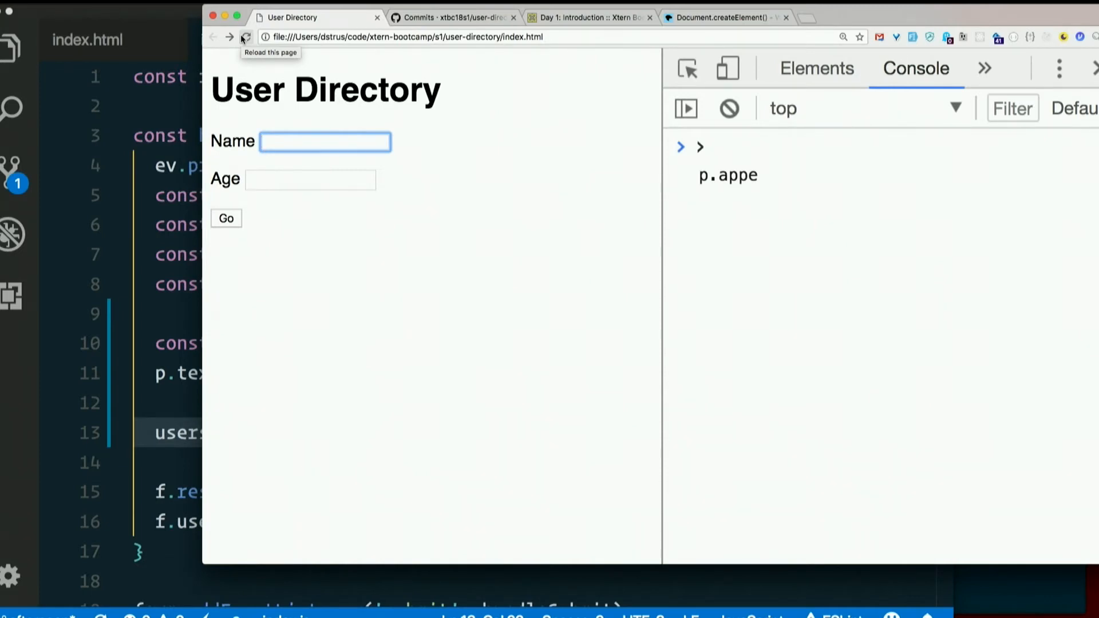
Step: Submit a test user's name and age on the reloaded page, then begin entering a second user
text(s)
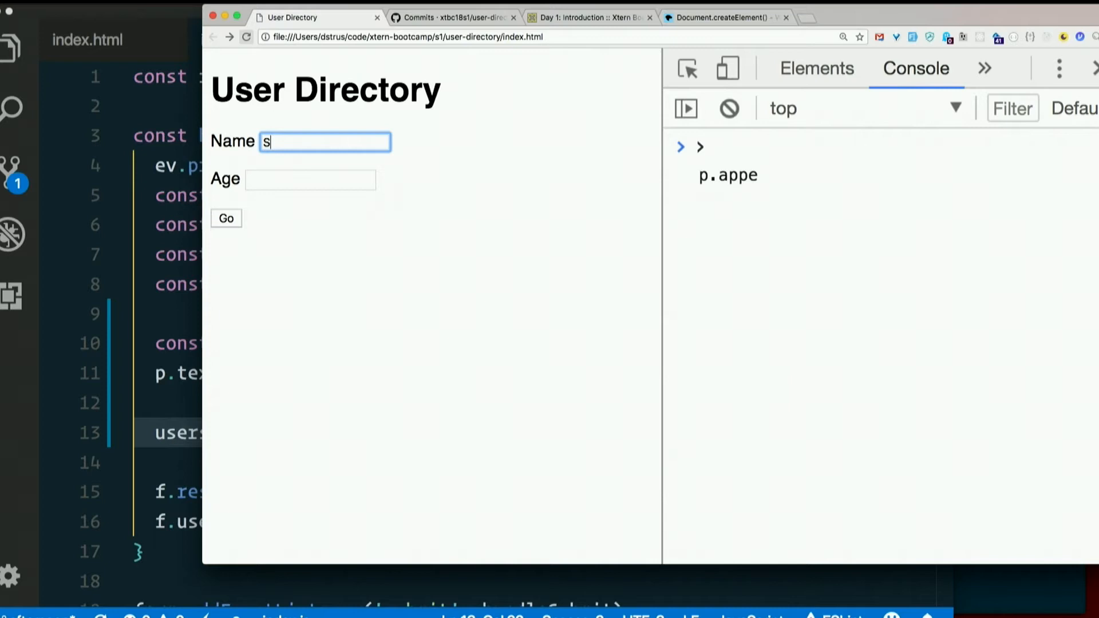
text(am)
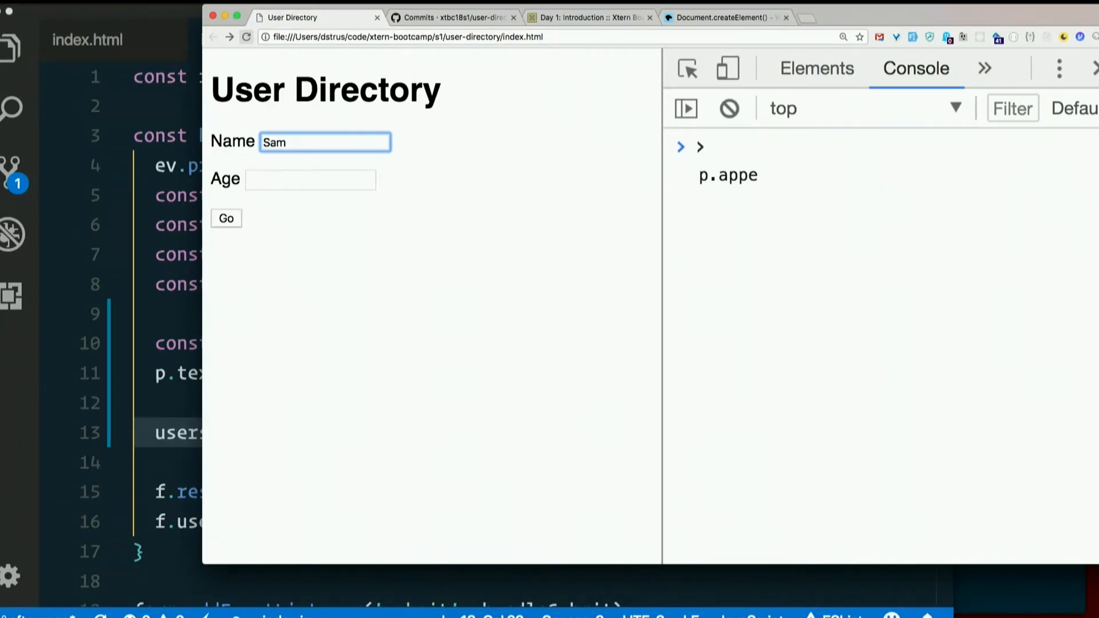
click(310, 179)
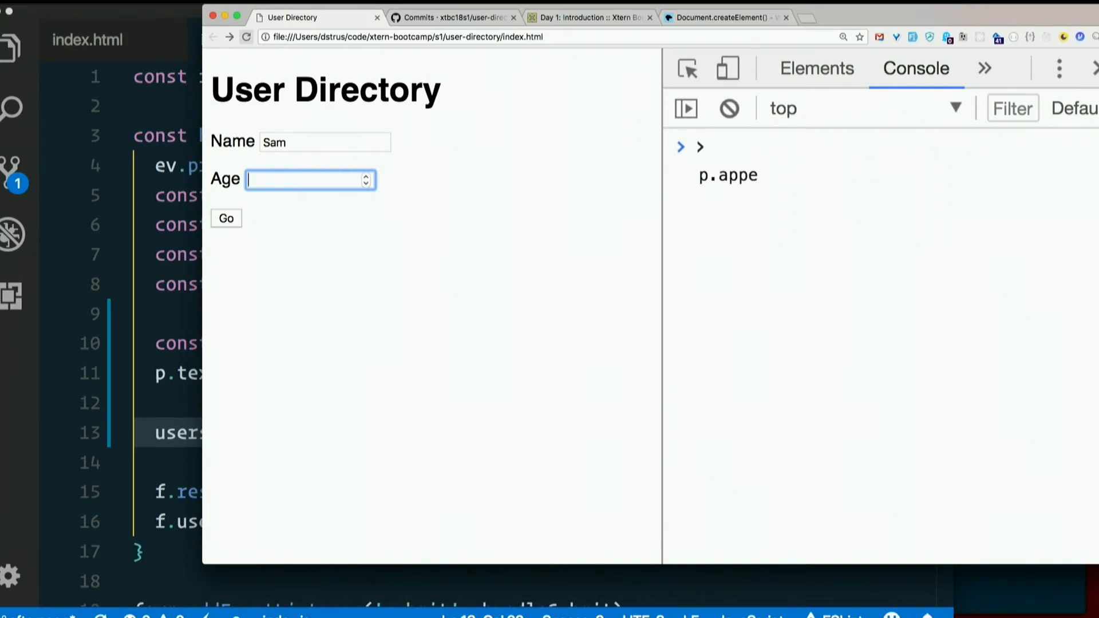
text(e)
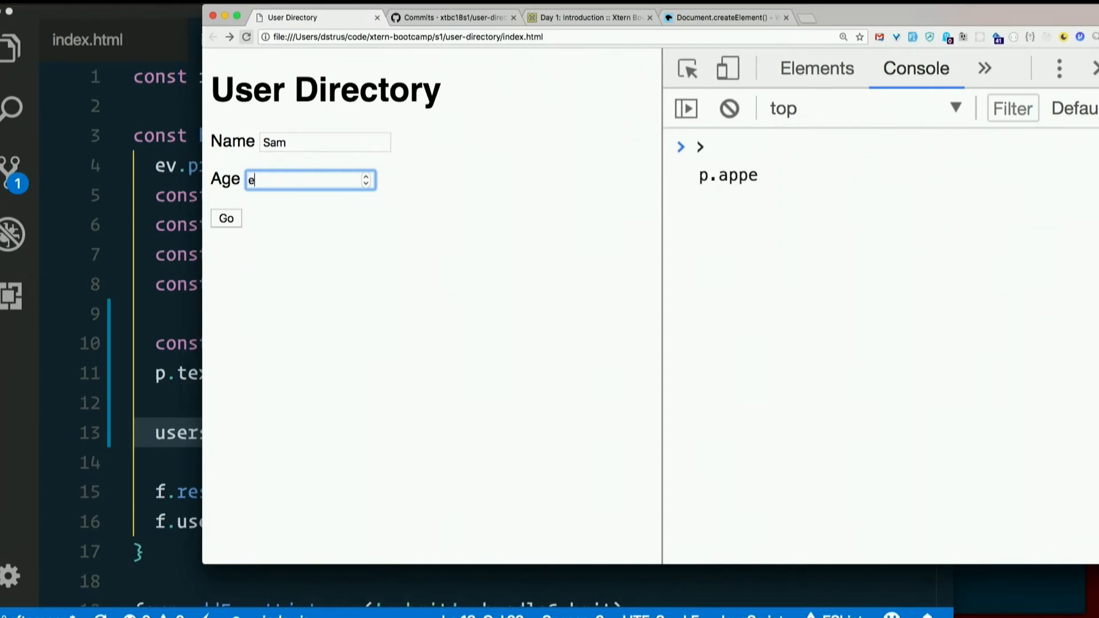
key(Backspace)
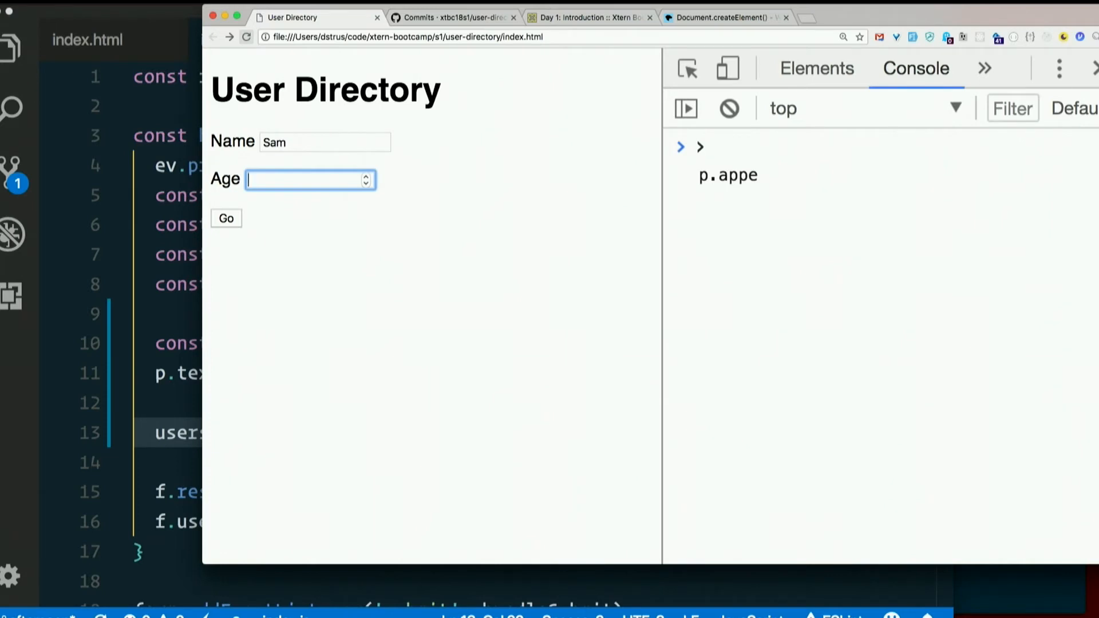
click(226, 218)
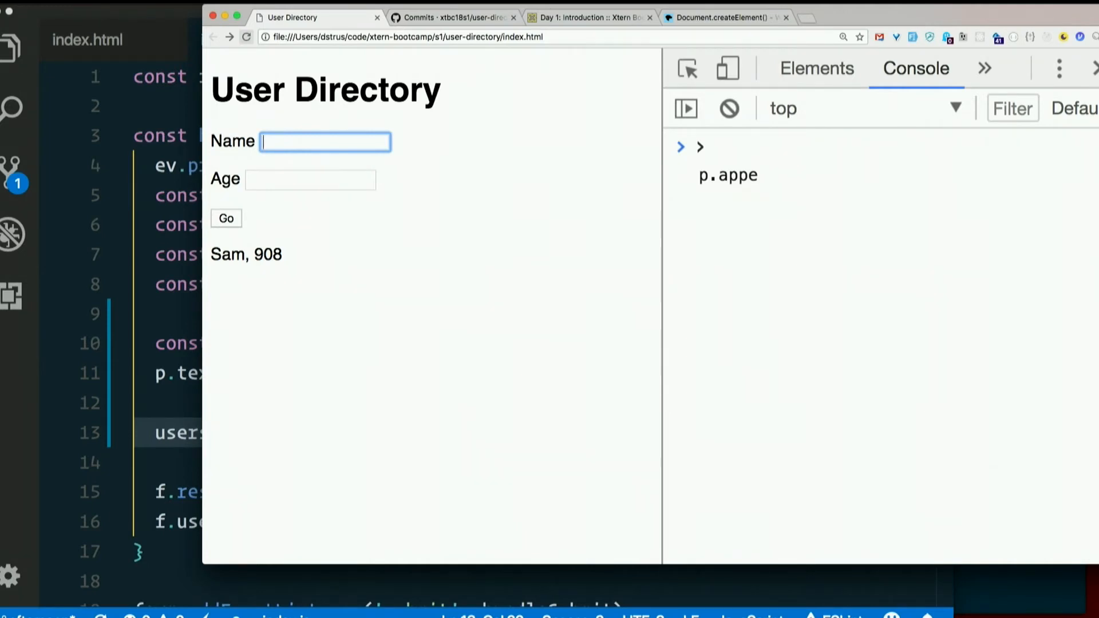
text(Dana)
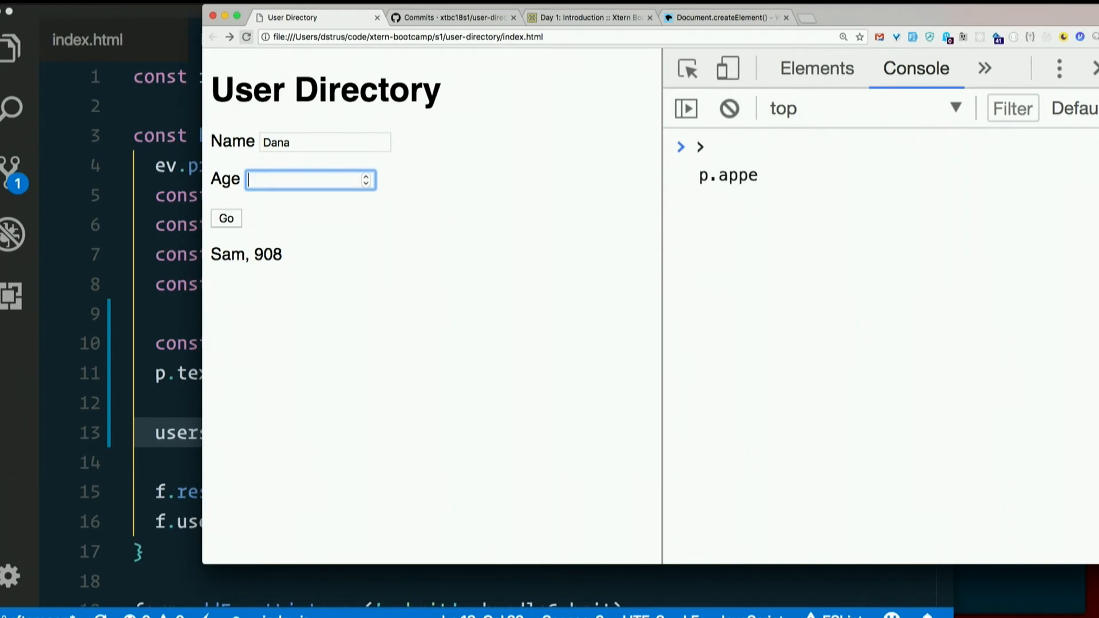
click(225, 218)
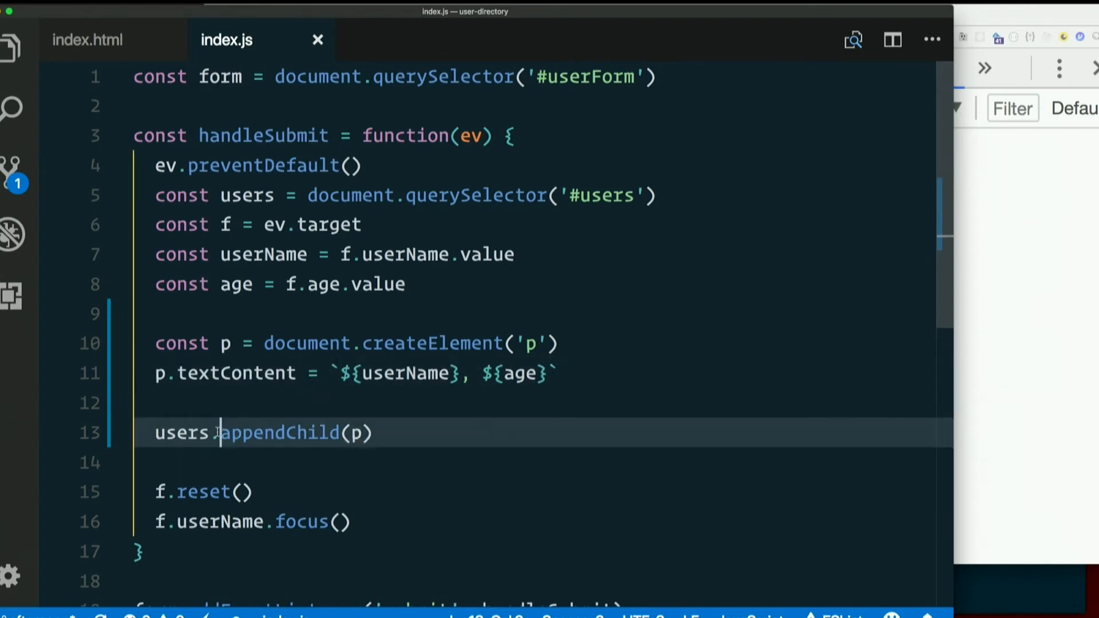
double_click(279, 432)
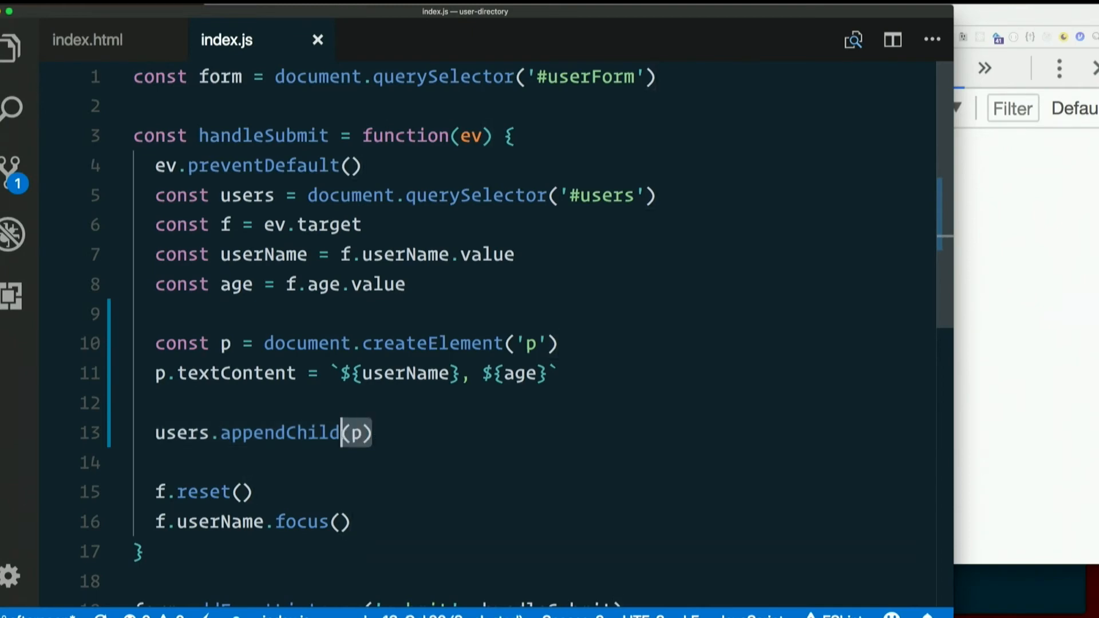
click(353, 433)
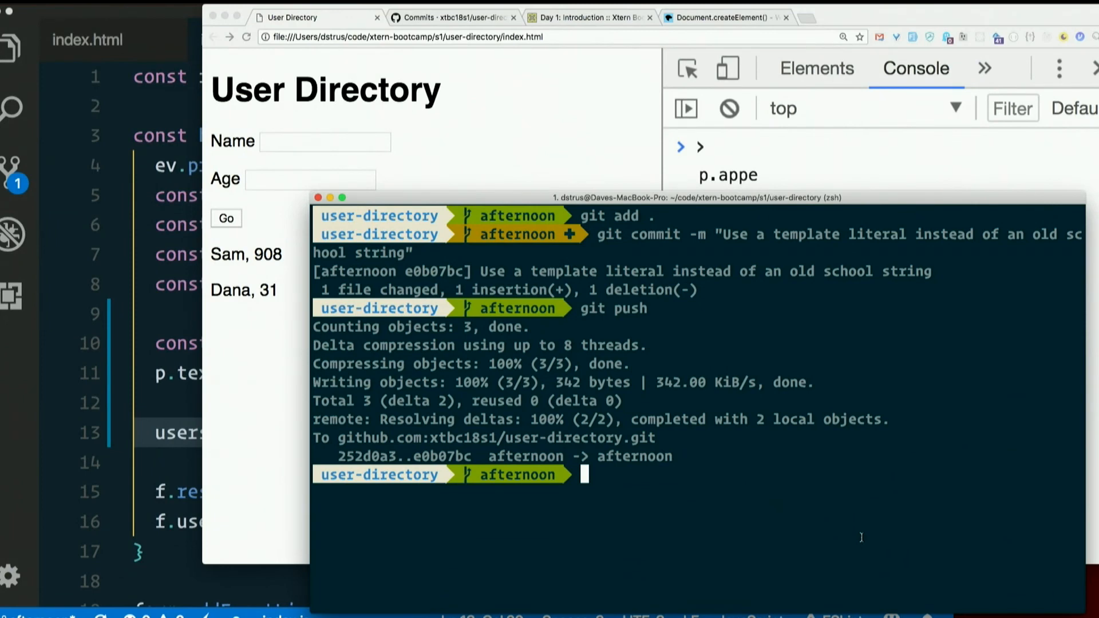
Step: Commit all changes as "Append the user as a proper DOM element" and run git push
text(git add .)
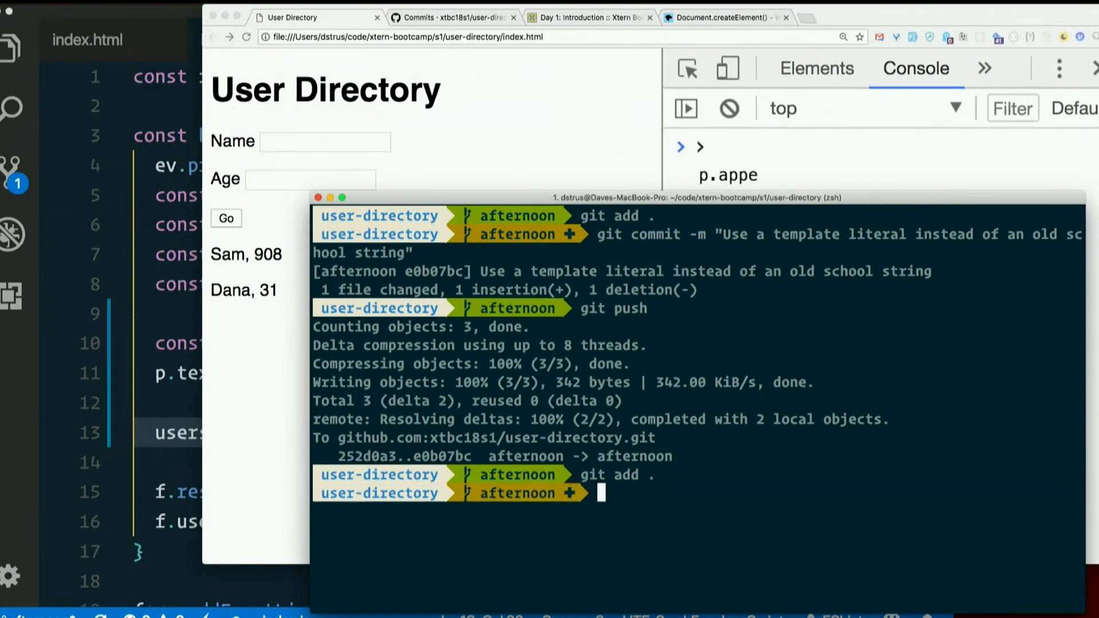
text(git commit)
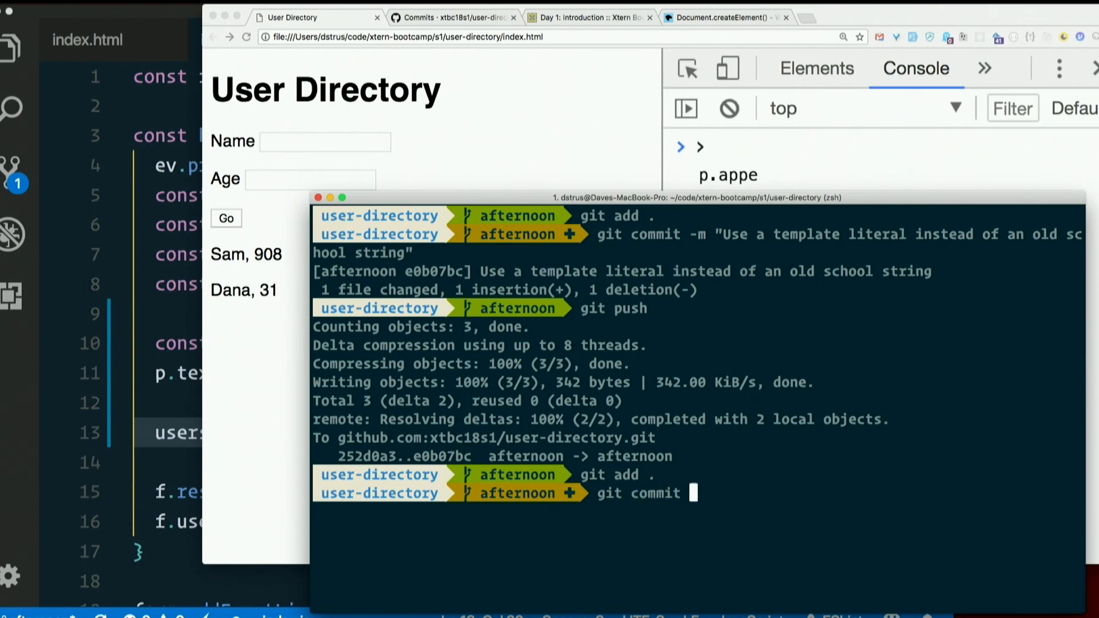
text(-m ")
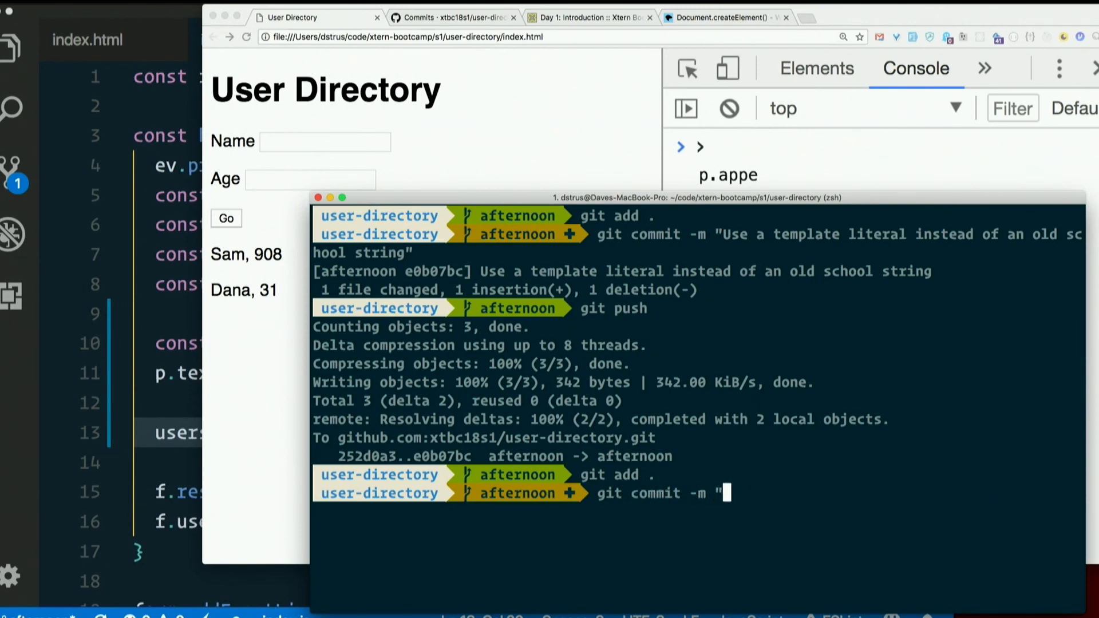
text(Append the user a)
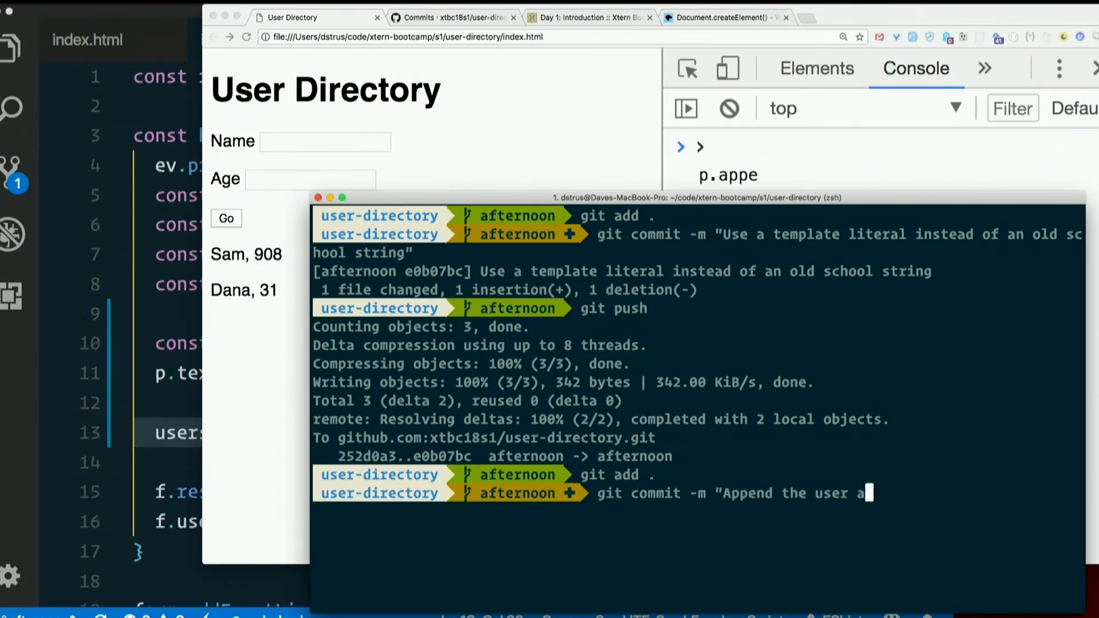
text(s a proper DOM element)
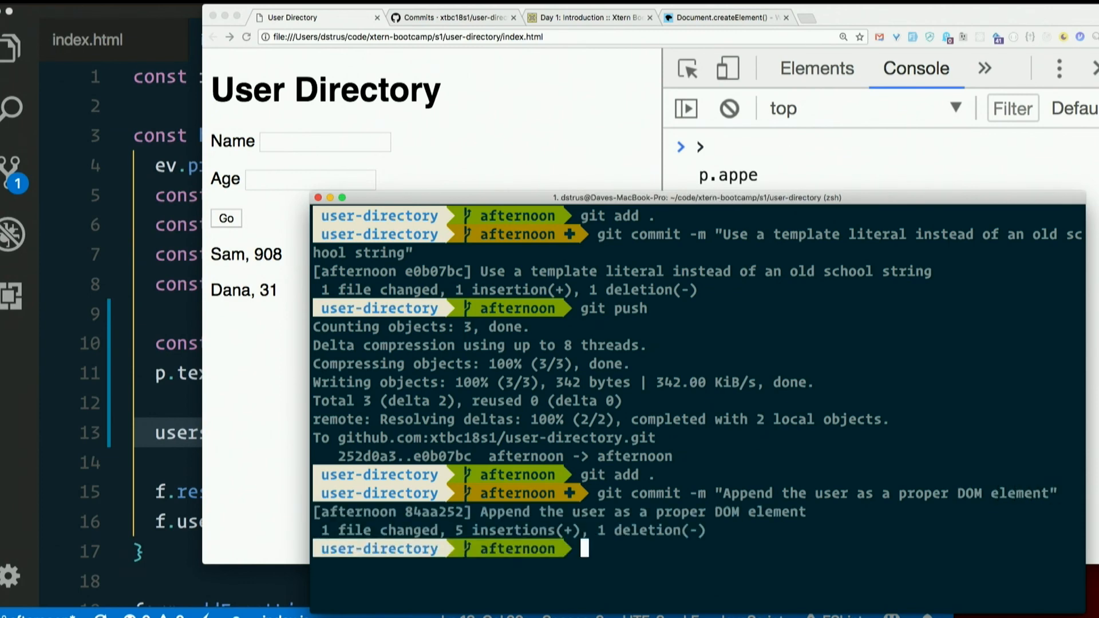
text(git push)
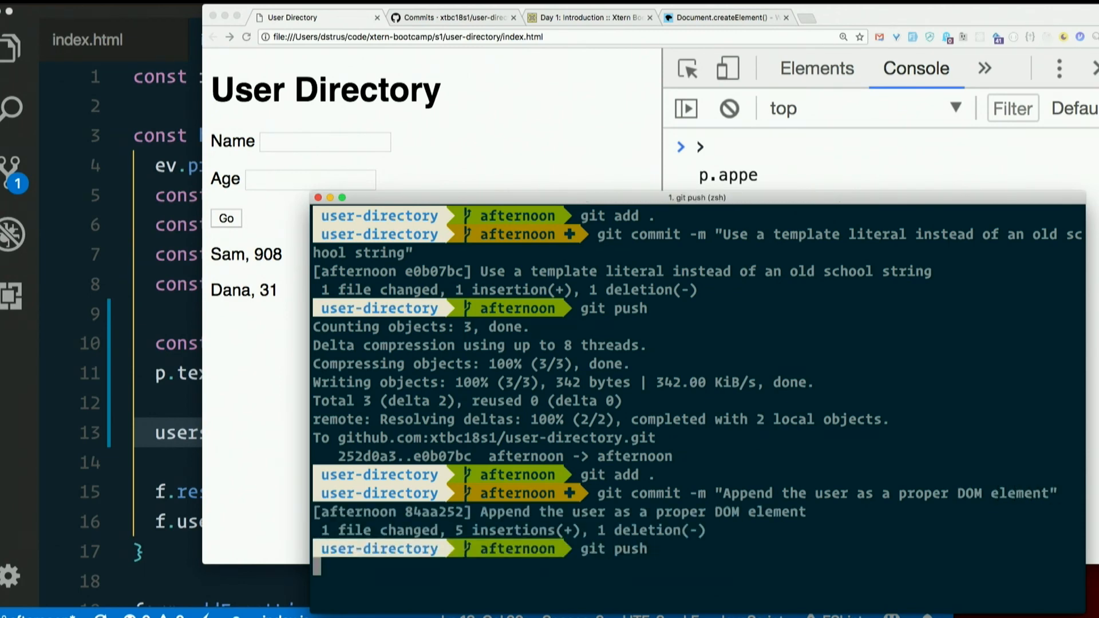